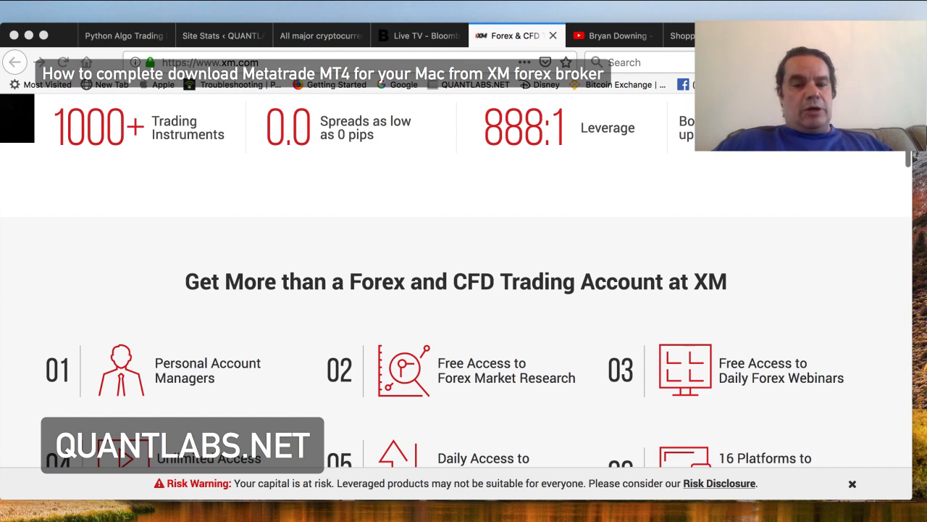
{"action": "scroll", "scroll_direction": "up", "scroll_amount": 3}
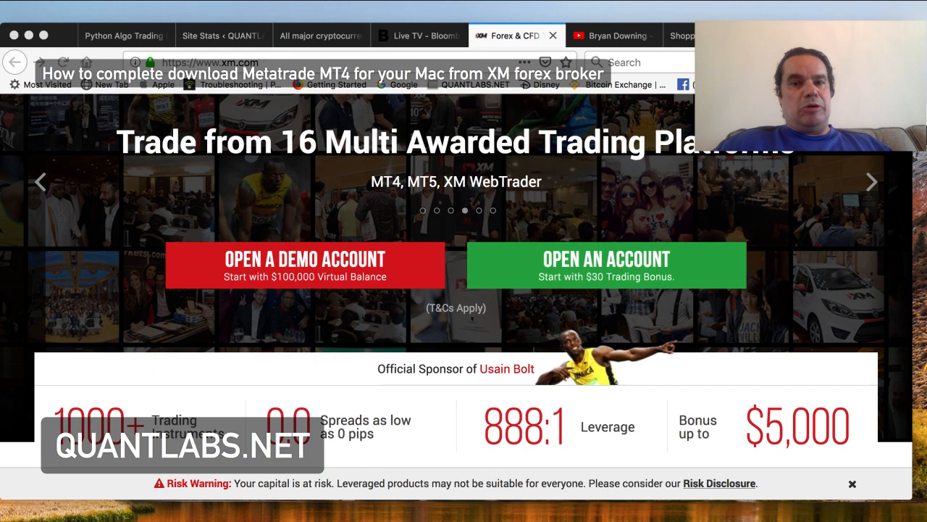
{"action": "left_click", "coordinate": [614, 35]}
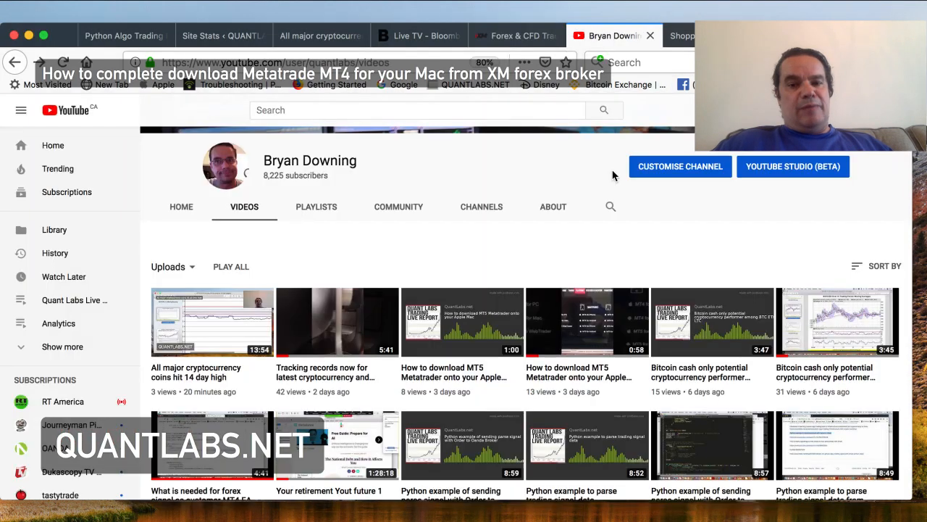
{"action": "mouse_move", "coordinate": [602, 379]}
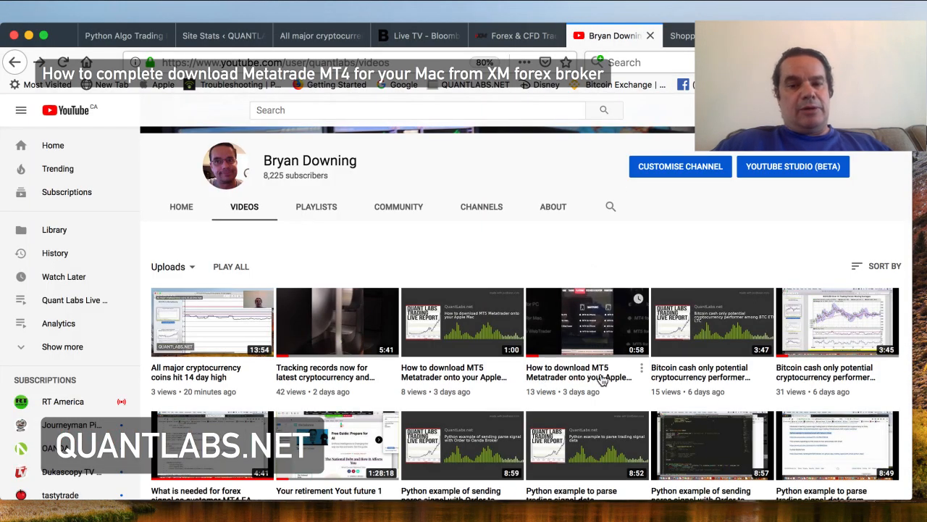
{"action": "mouse_move", "coordinate": [555, 389]}
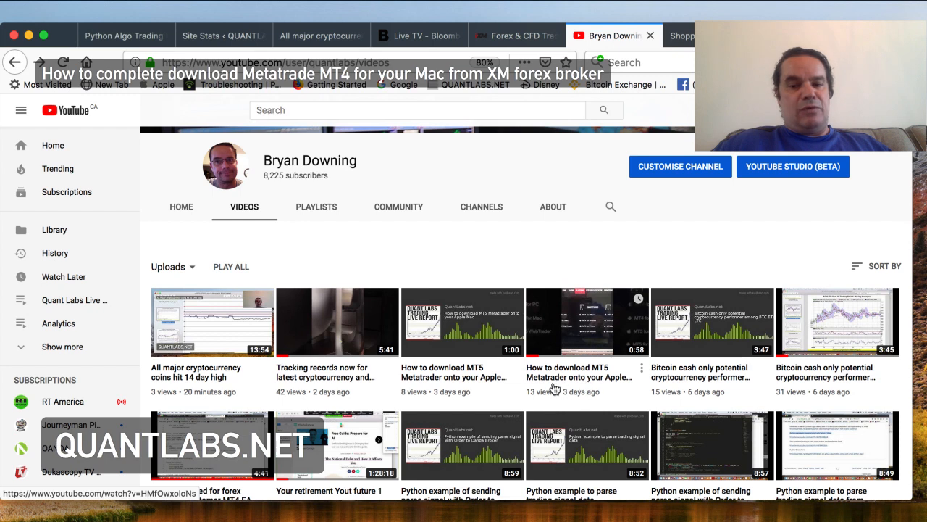
{"action": "mouse_move", "coordinate": [608, 384]}
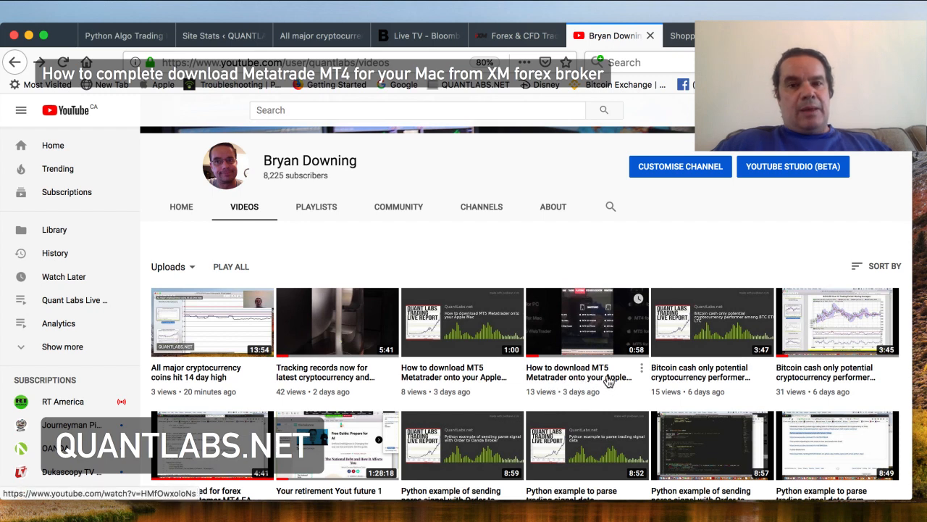
{"action": "mouse_move", "coordinate": [563, 151]}
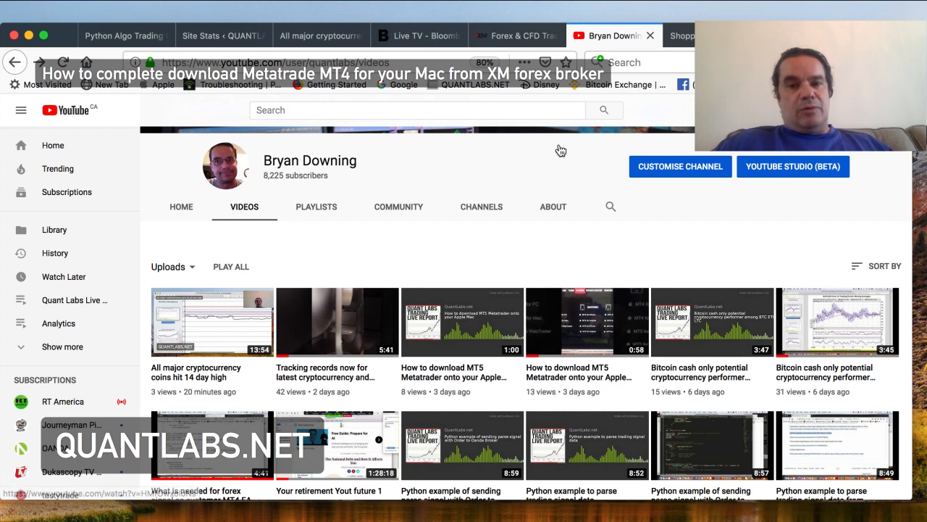
{"action": "mouse_move", "coordinate": [516, 35]}
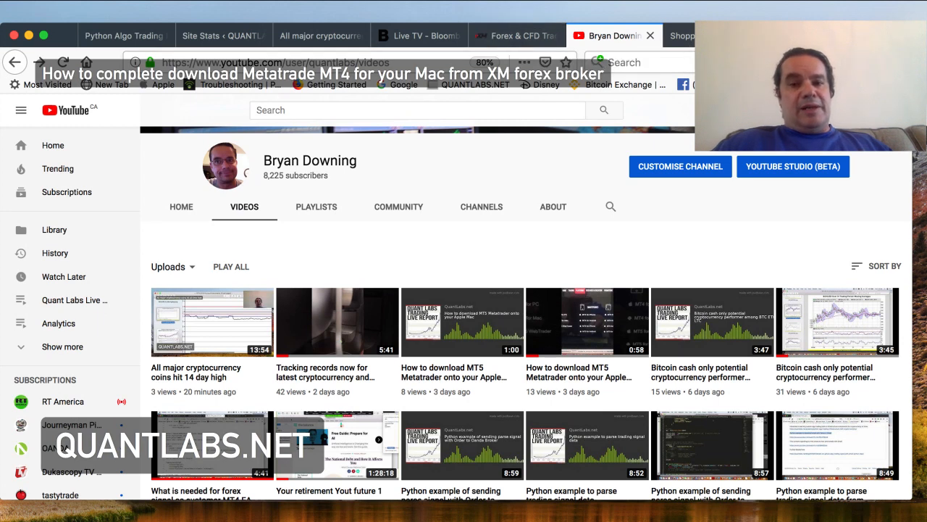
From the QuantLabs shopping cart, go to the Quant Analytics membership details
{"action": "left_click", "coordinate": [475, 84]}
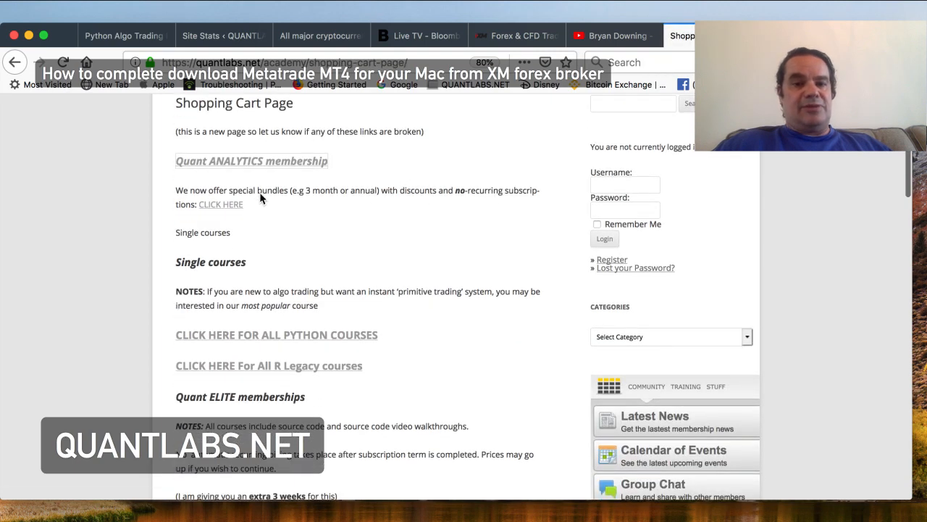
{"action": "scroll", "scroll_direction": "up", "scroll_amount": 3}
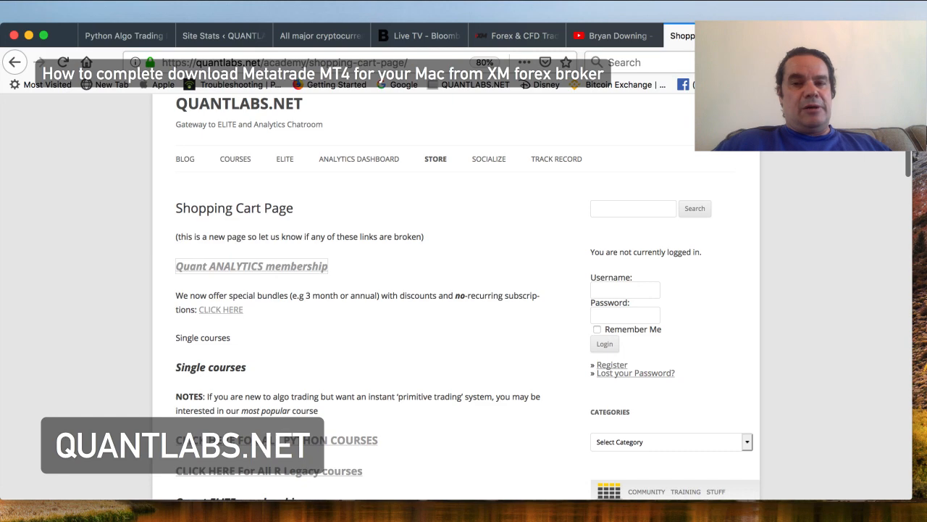
{"action": "left_click", "coordinate": [252, 267]}
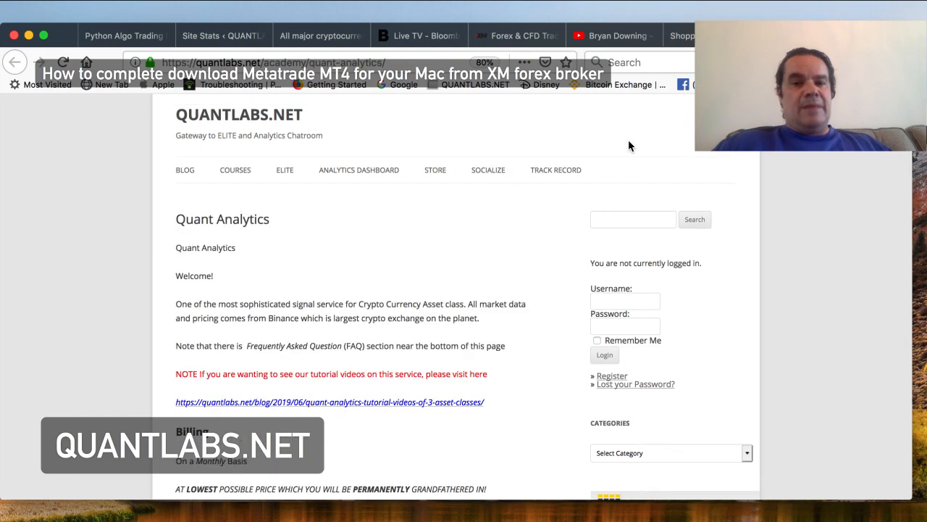
Review the crypto signal service description, tutorial link and monthly billing offer
{"action": "scroll", "scroll_direction": "down", "scroll_amount": 3}
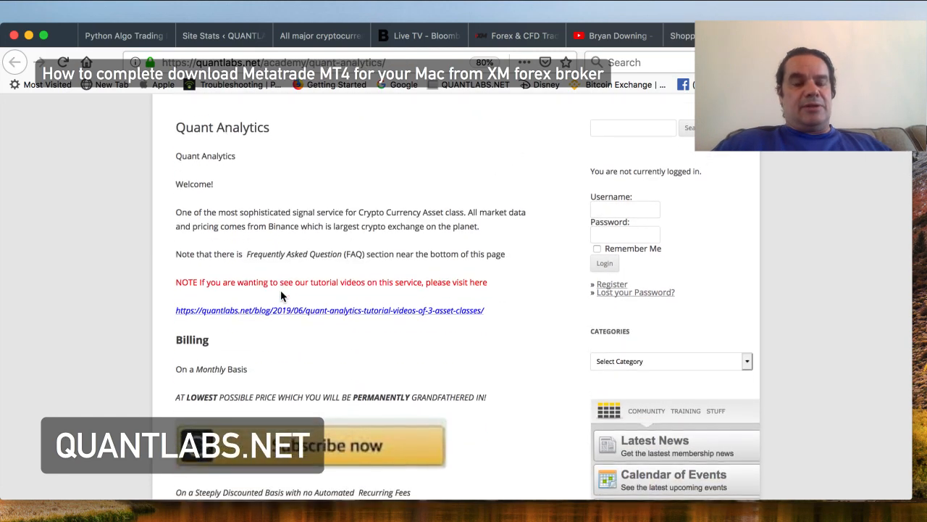
{"action": "scroll", "scroll_direction": "down", "scroll_amount": 3}
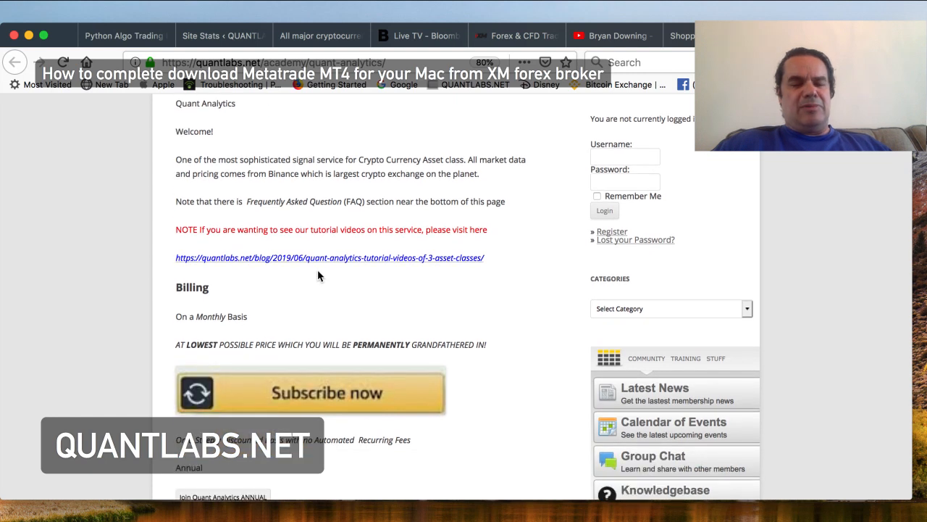
{"action": "mouse_move", "coordinate": [333, 278]}
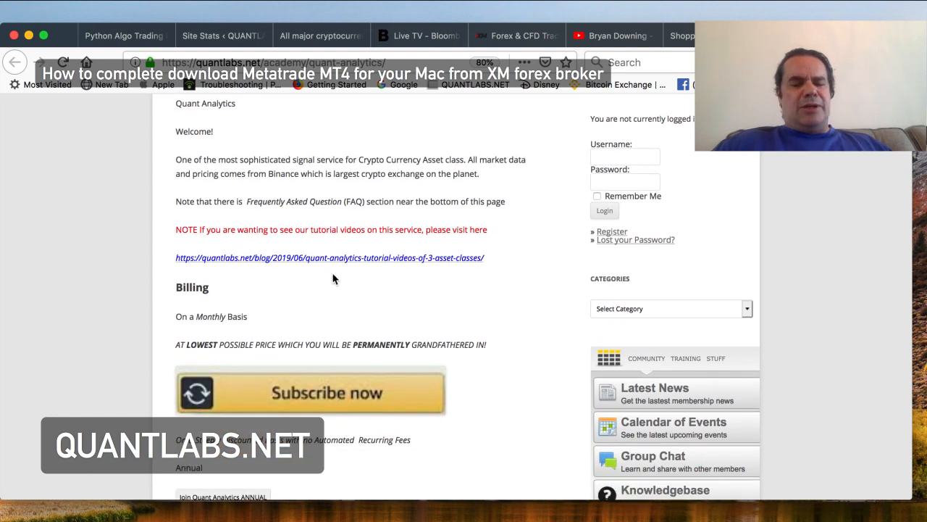
{"action": "mouse_move", "coordinate": [406, 272]}
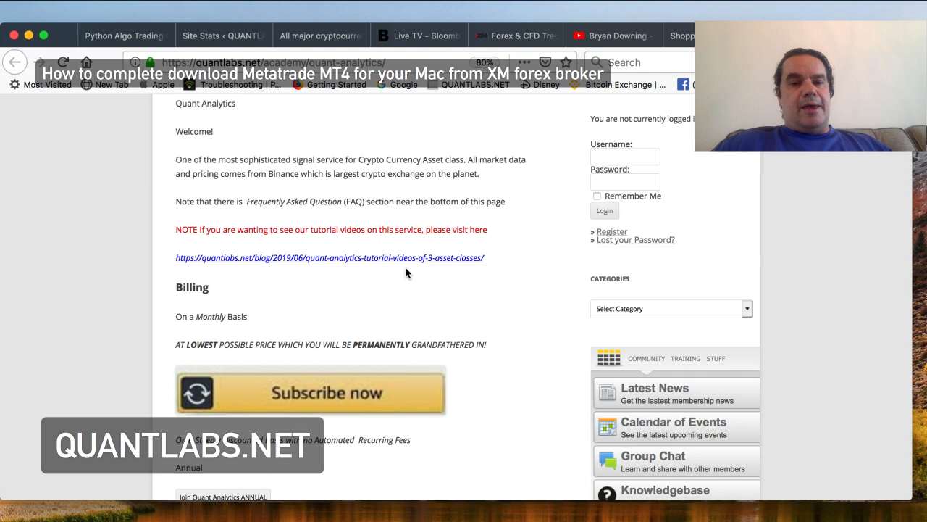
{"action": "mouse_move", "coordinate": [443, 282]}
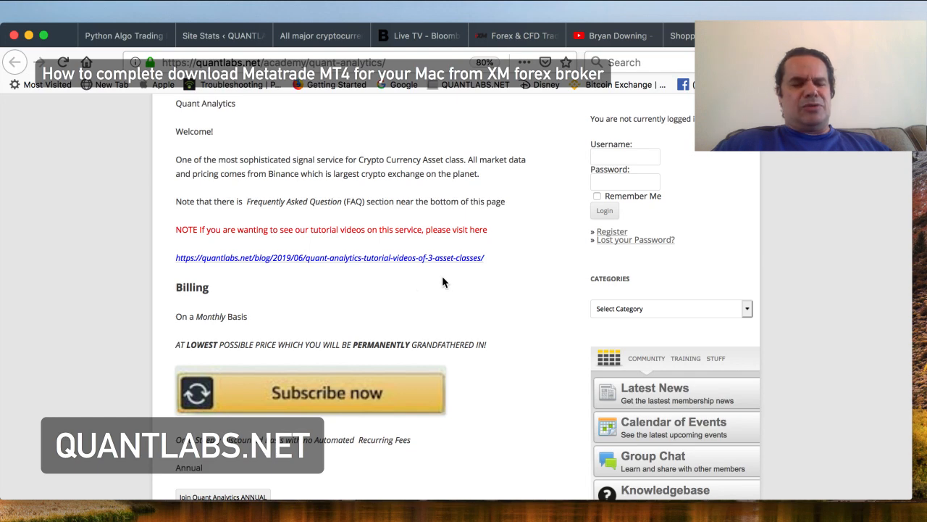
{"action": "scroll", "scroll_direction": "down", "scroll_amount": 3}
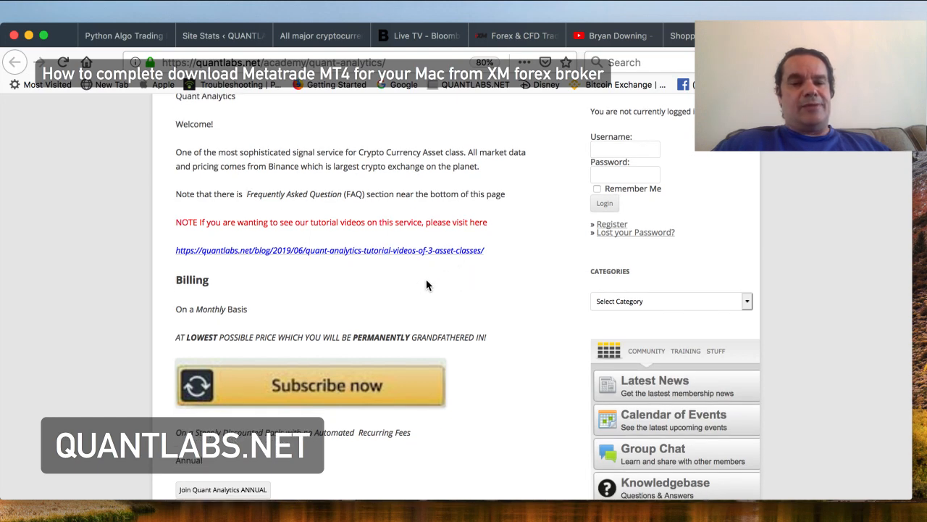
{"action": "scroll", "scroll_direction": "up", "scroll_amount": 3}
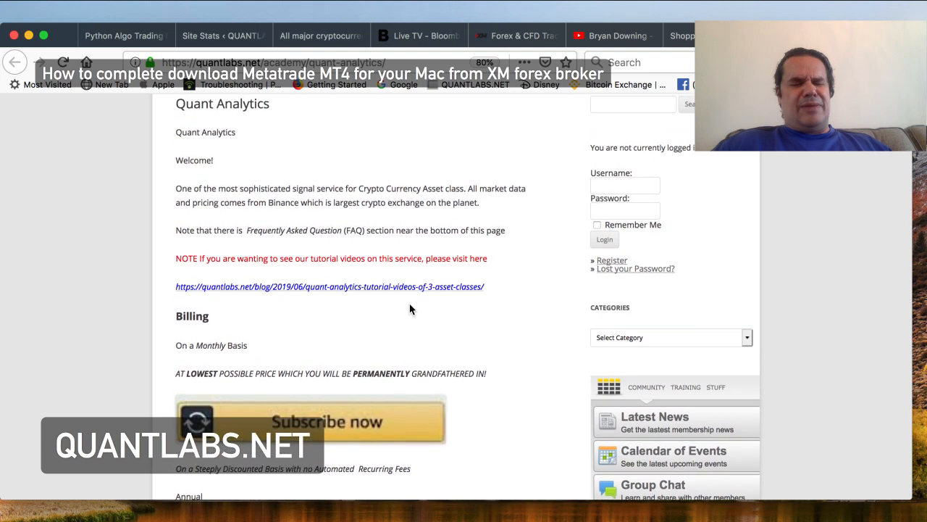
{"action": "scroll", "scroll_direction": "down", "scroll_amount": 3}
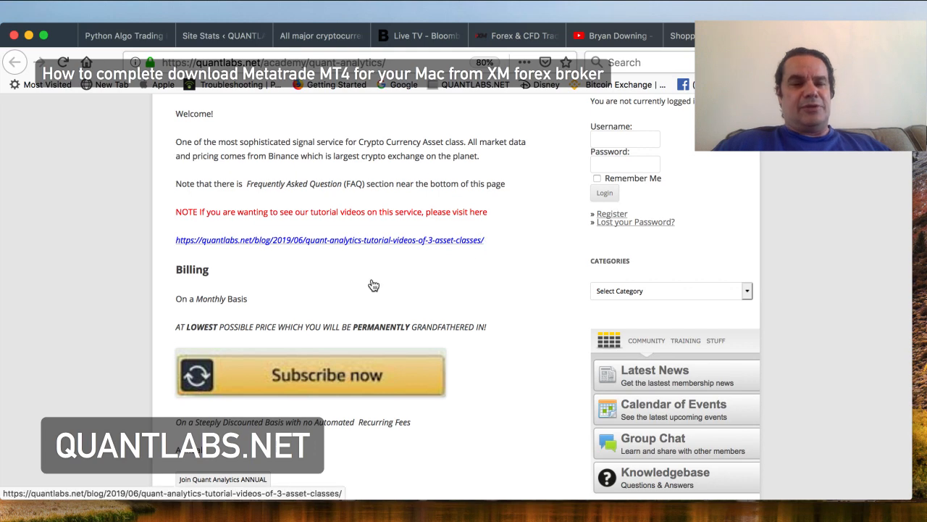
{"action": "scroll", "scroll_direction": "up", "scroll_amount": 3}
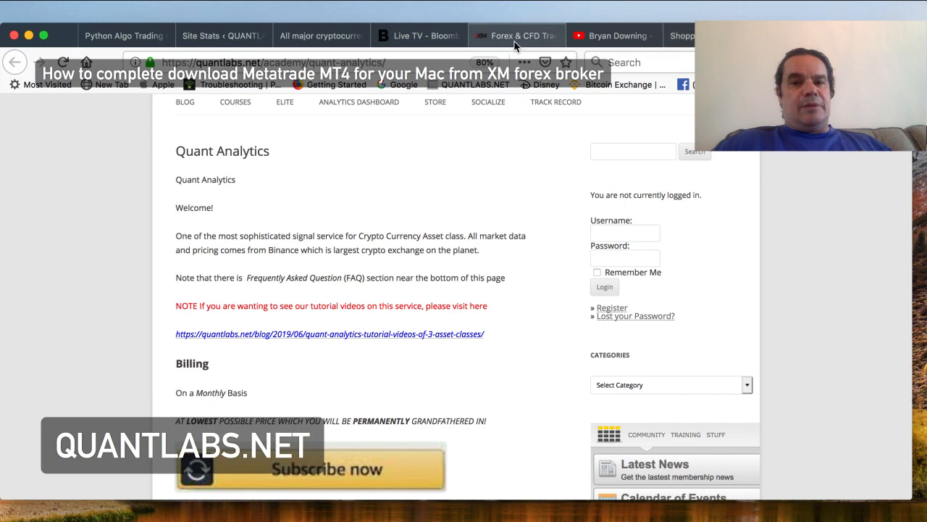
Switch to the Forex & CFD Trading tab showing the XM homepage banner
{"action": "left_click", "coordinate": [514, 35]}
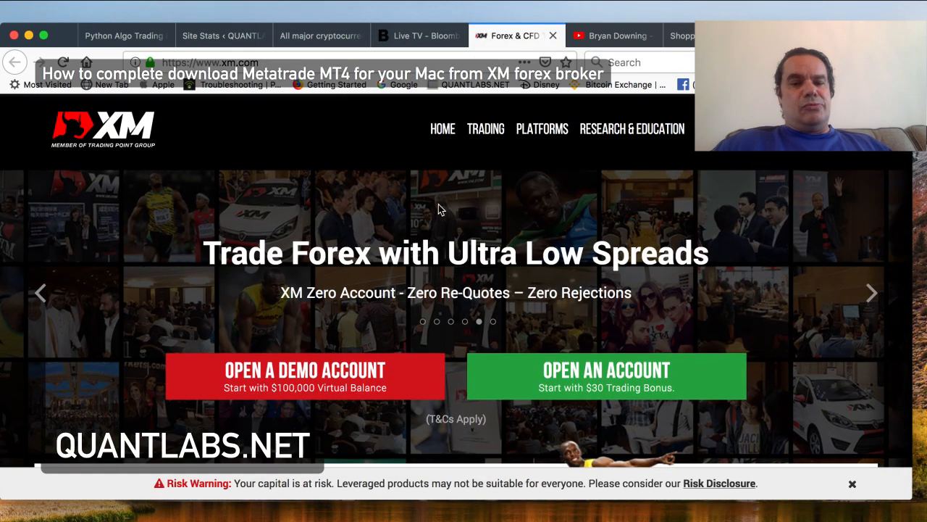
{"action": "scroll", "scroll_direction": "down", "scroll_amount": 3}
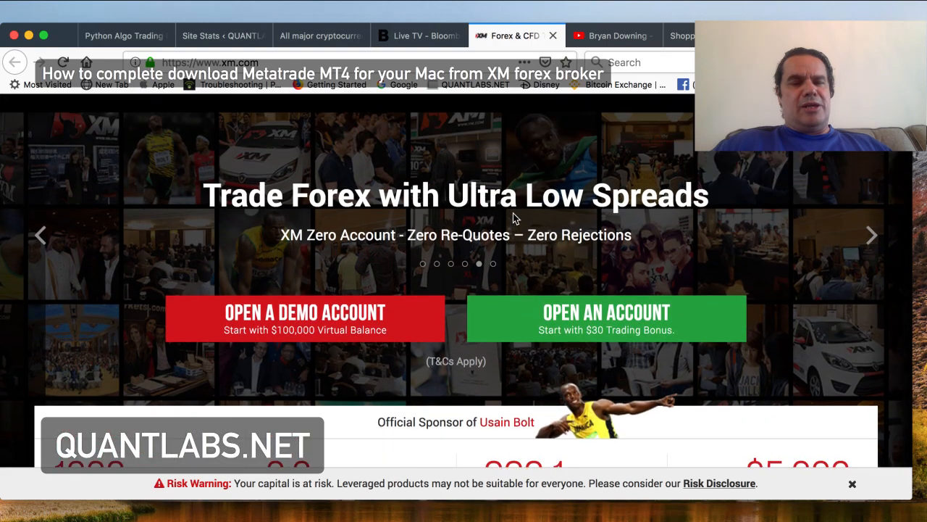
{"action": "scroll", "scroll_direction": "down", "scroll_amount": 3}
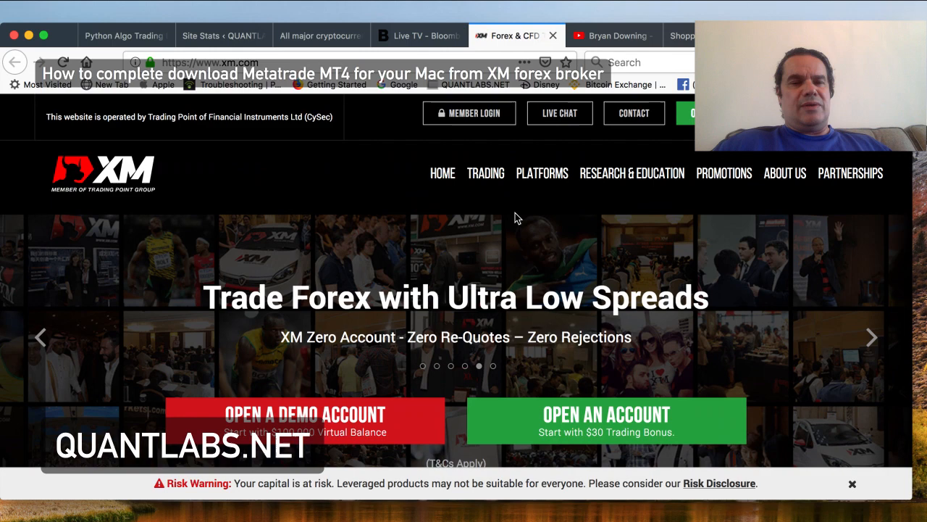
{"action": "mouse_move", "coordinate": [336, 210]}
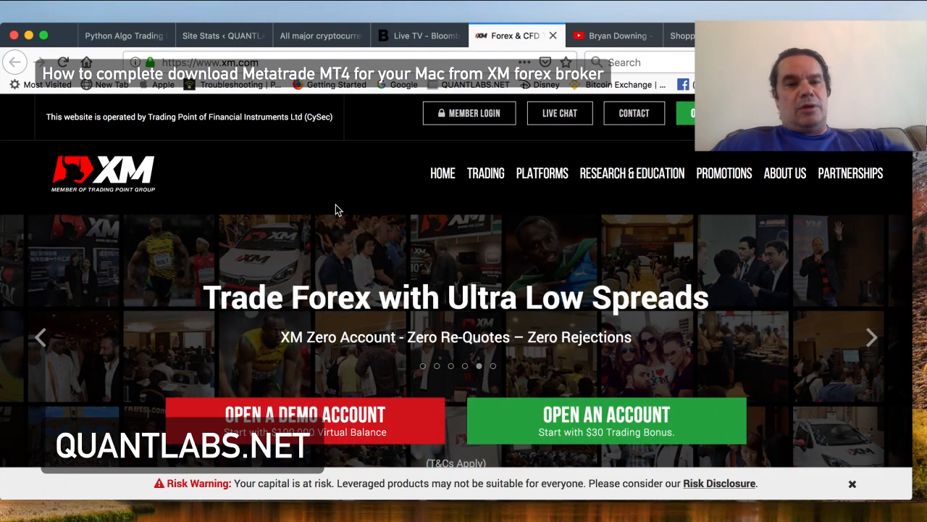
{"action": "mouse_move", "coordinate": [486, 215]}
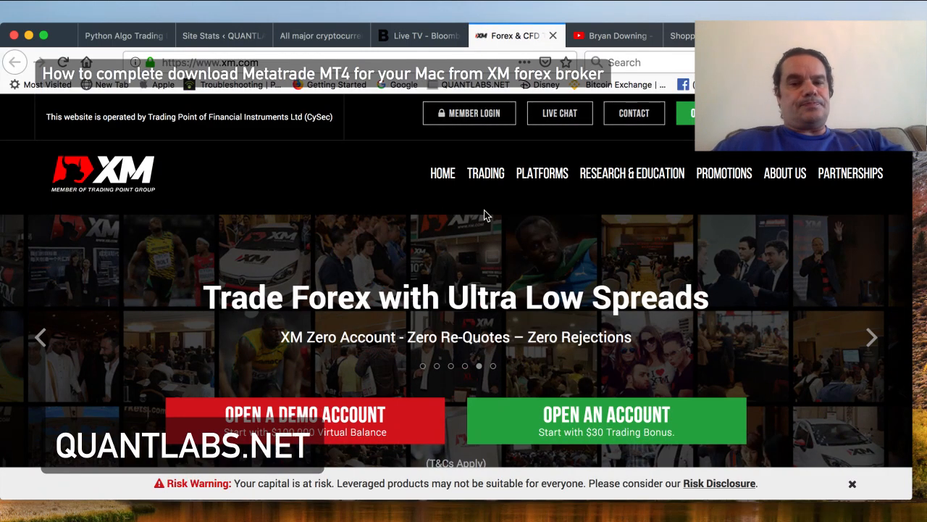
From the PLATFORMS menu, go to the MT4 for PC page
{"action": "left_click", "coordinate": [542, 174]}
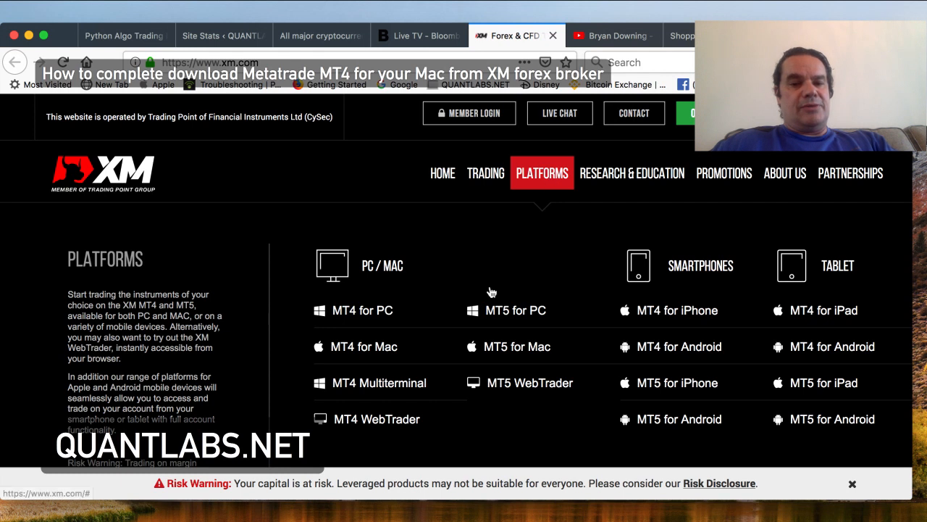
{"action": "mouse_move", "coordinate": [419, 310]}
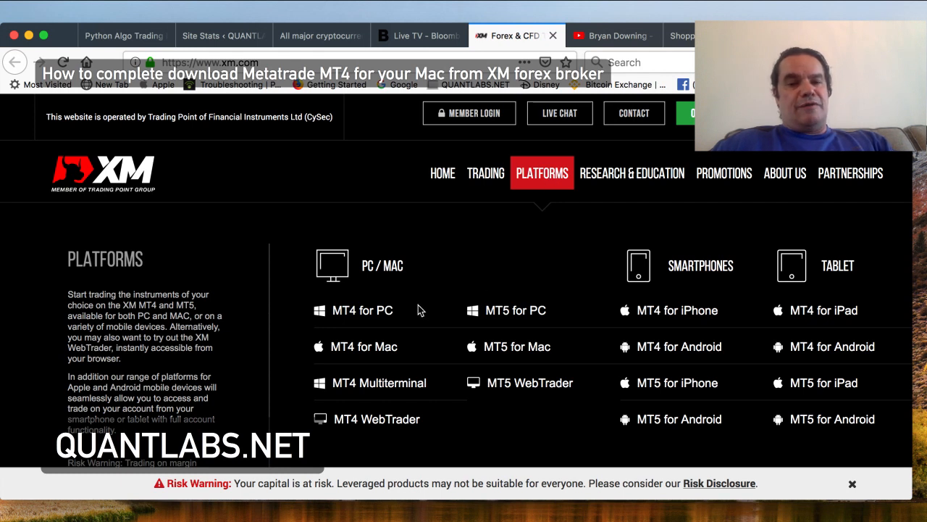
{"action": "mouse_move", "coordinate": [510, 362]}
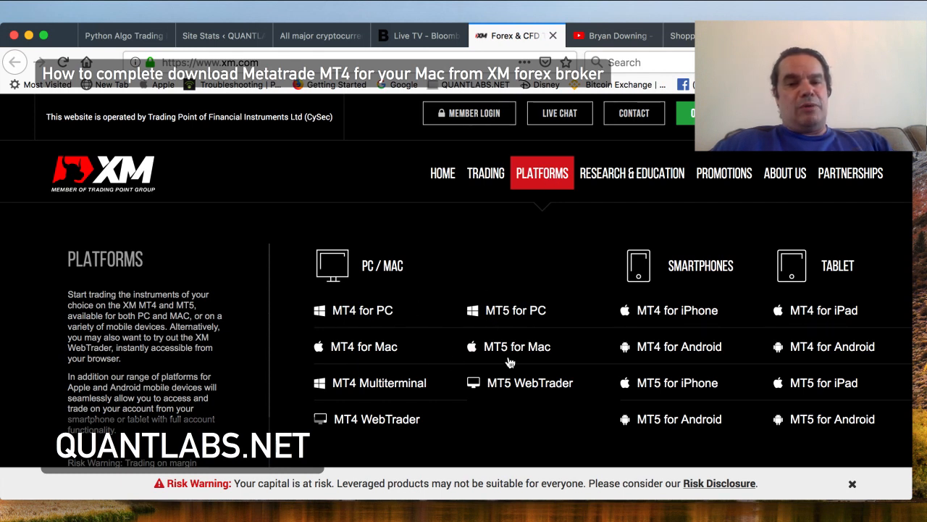
{"action": "mouse_move", "coordinate": [404, 400]}
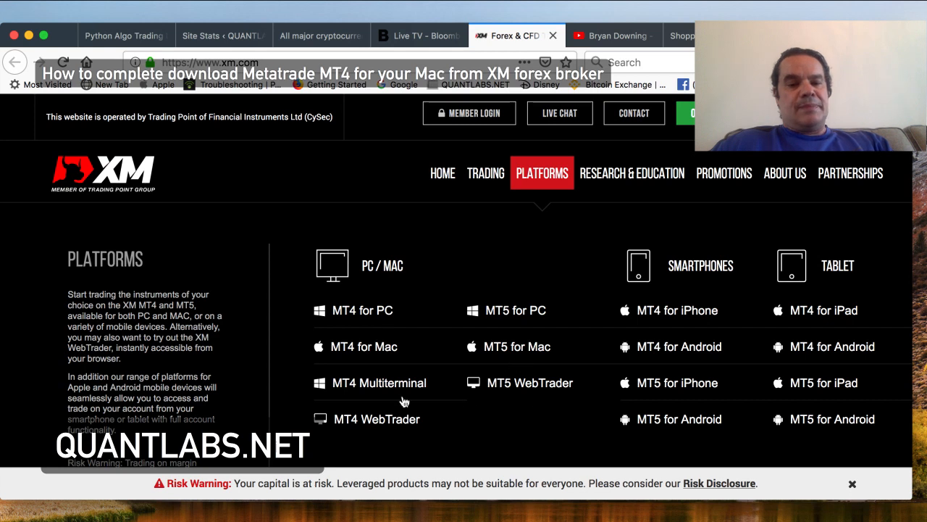
{"action": "mouse_move", "coordinate": [781, 403]}
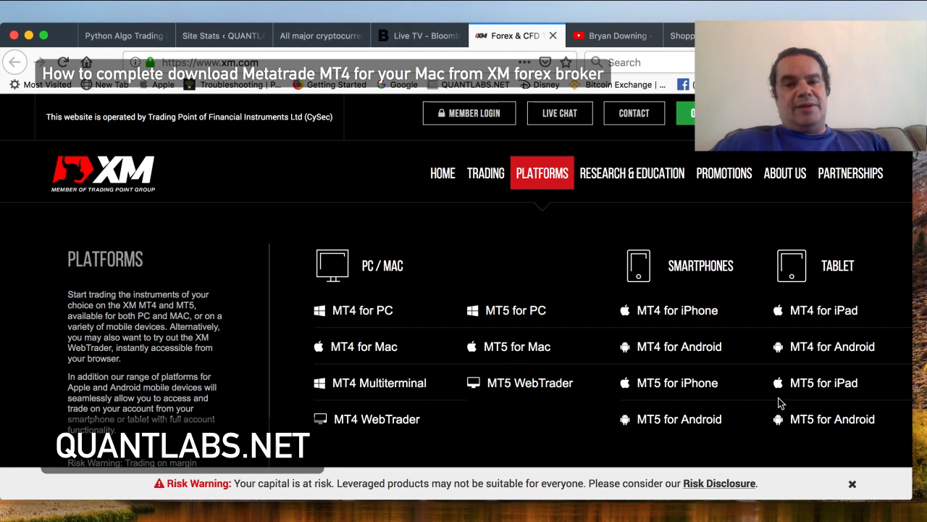
{"action": "mouse_move", "coordinate": [407, 301]}
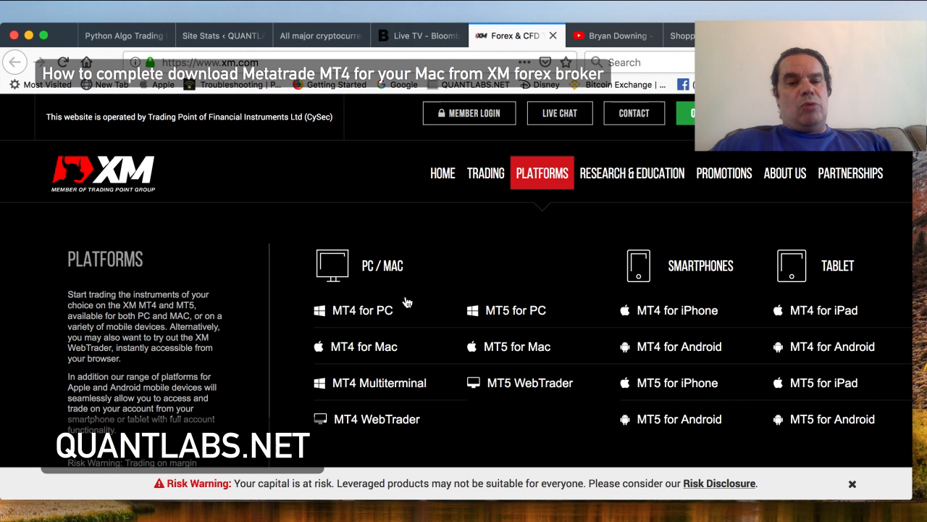
{"action": "mouse_move", "coordinate": [363, 310]}
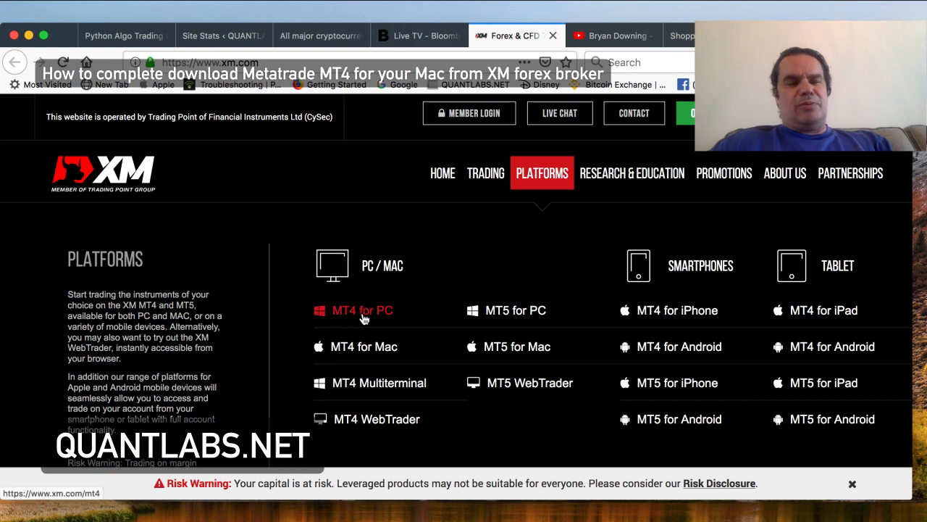
{"action": "mouse_move", "coordinate": [358, 317]}
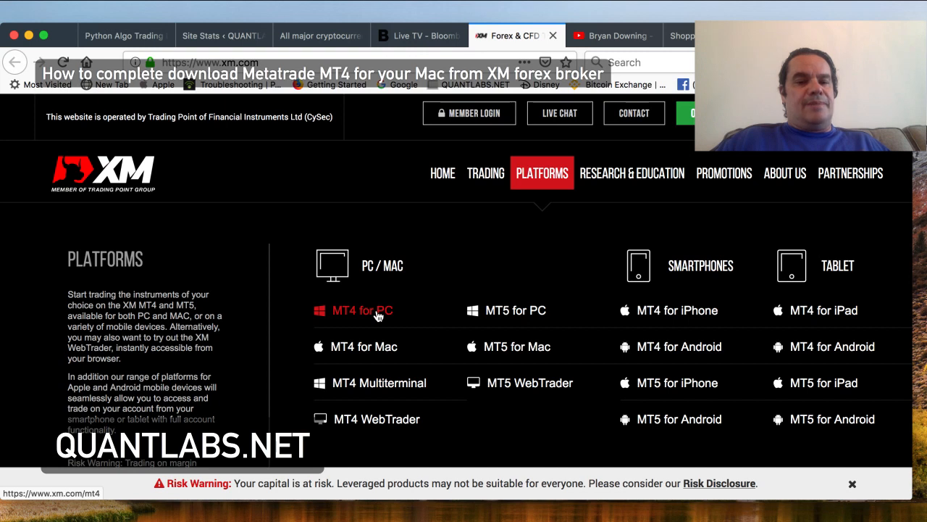
{"action": "left_click", "coordinate": [362, 310]}
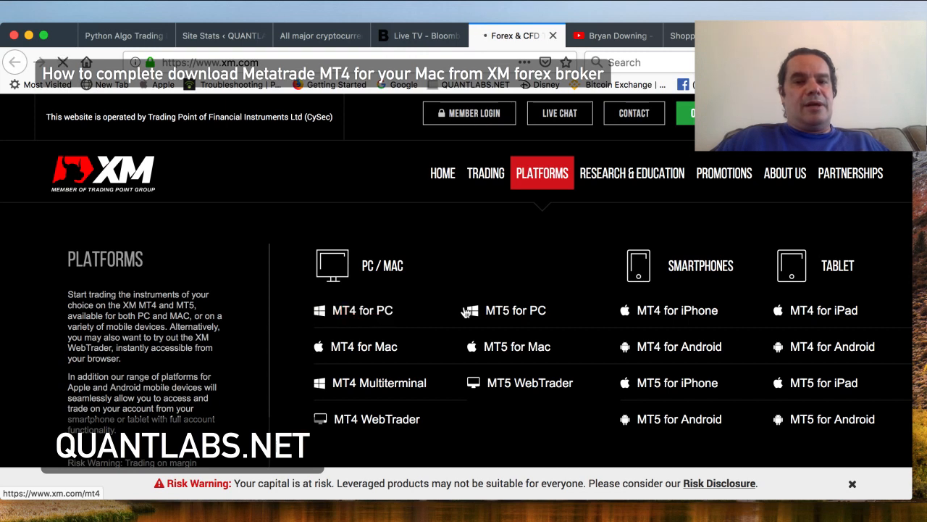
{"action": "mouse_move", "coordinate": [362, 310]}
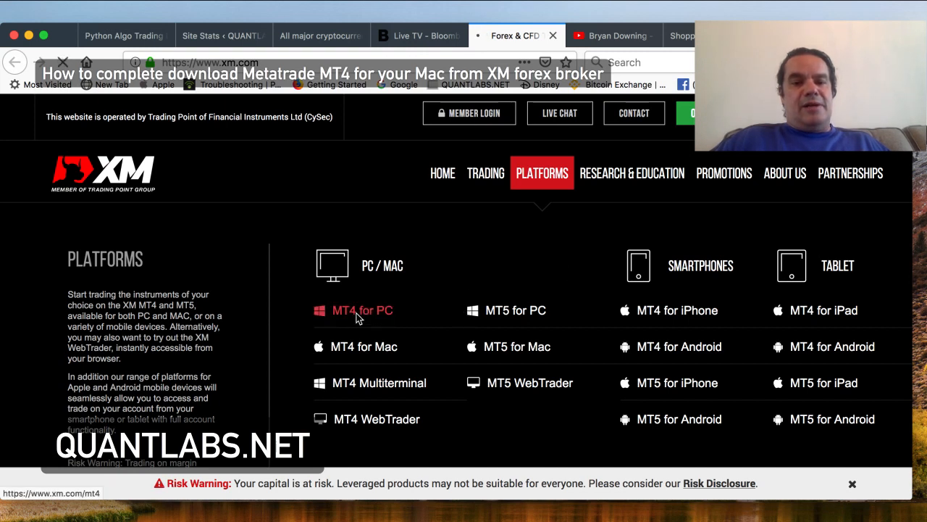
{"action": "left_click", "coordinate": [362, 310]}
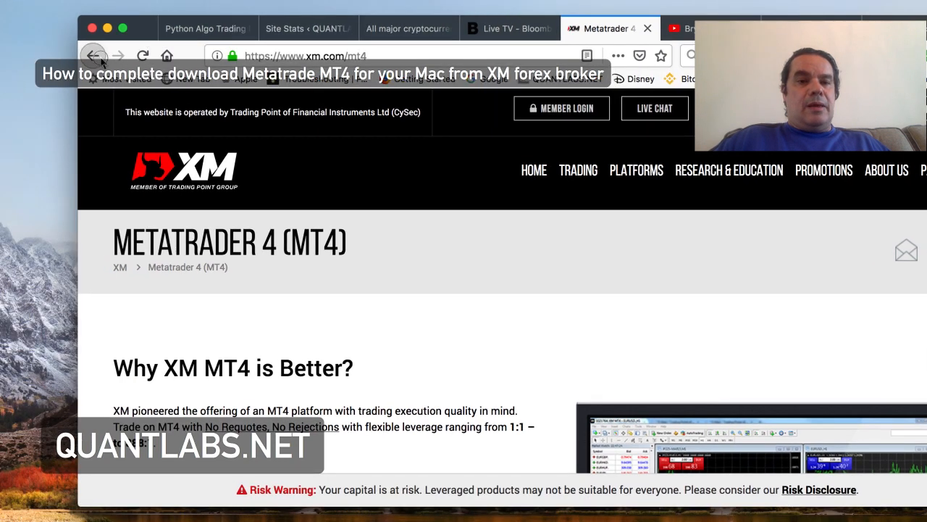
Via the XM logo and PLATFORMS menu, go to the MT4 for Mac page instead
{"action": "left_click", "coordinate": [95, 55]}
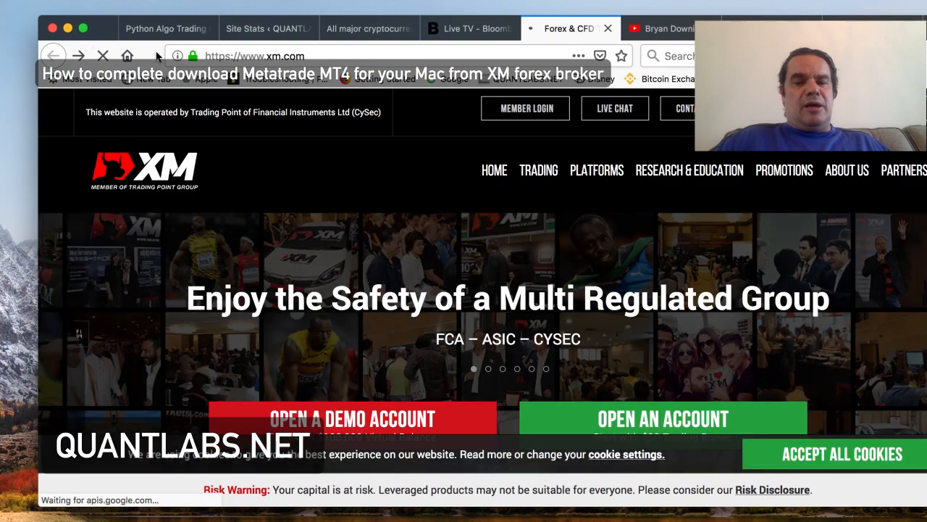
{"action": "scroll", "scroll_direction": "down", "scroll_amount": 3}
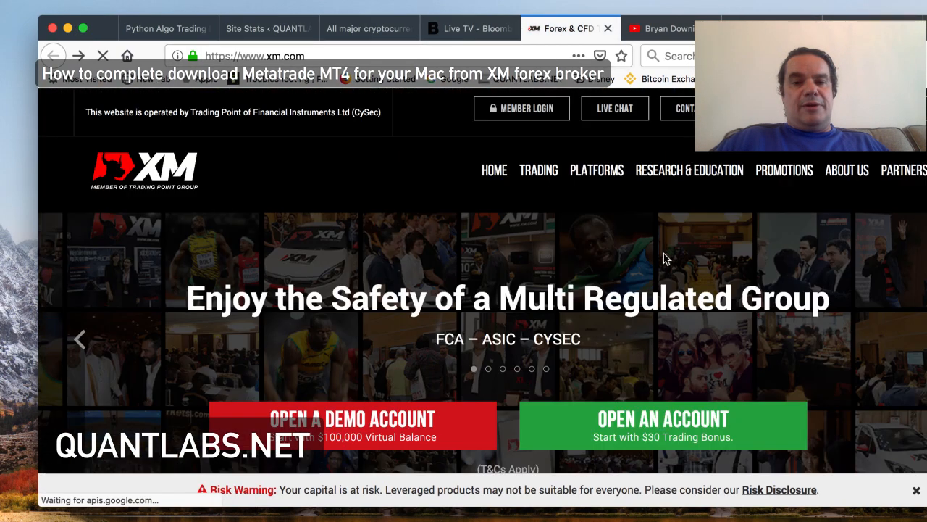
{"action": "left_click", "coordinate": [597, 169]}
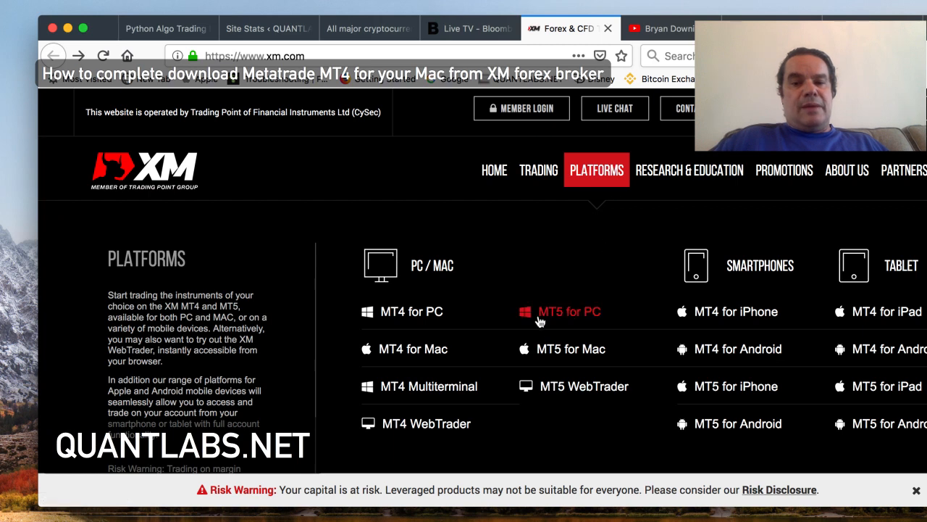
{"action": "left_click", "coordinate": [570, 310]}
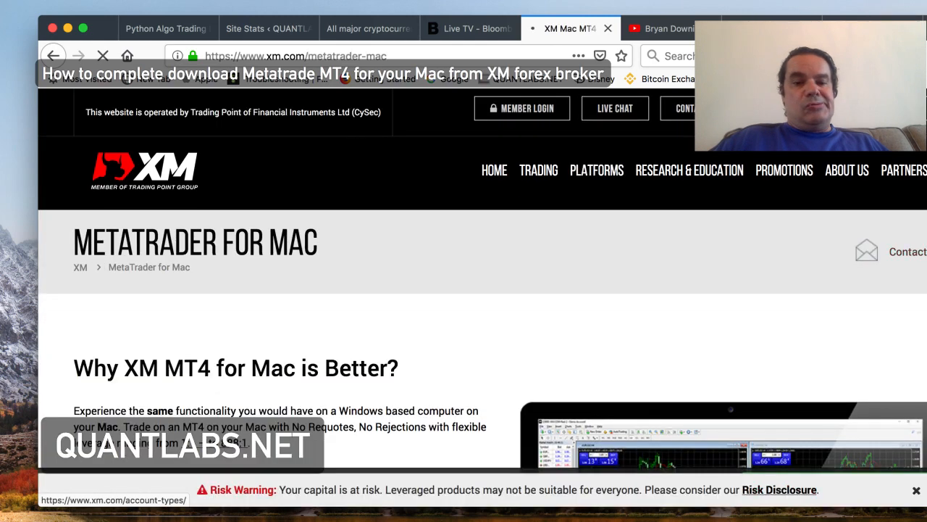
{"action": "scroll", "scroll_direction": "down", "scroll_amount": 3}
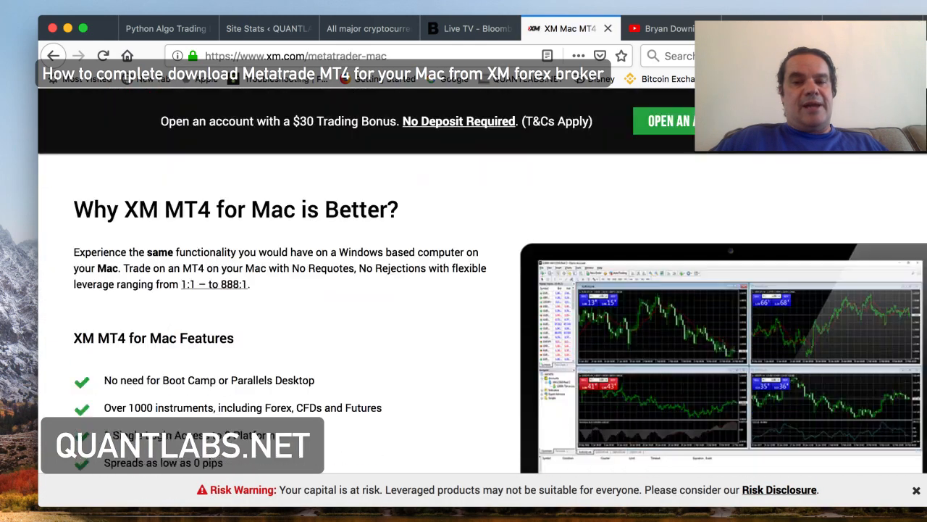
Download the 231 MB XM.dmg installer with 'Open with Firefox' and dismiss the downloads panel
{"action": "scroll", "scroll_direction": "down", "scroll_amount": 3}
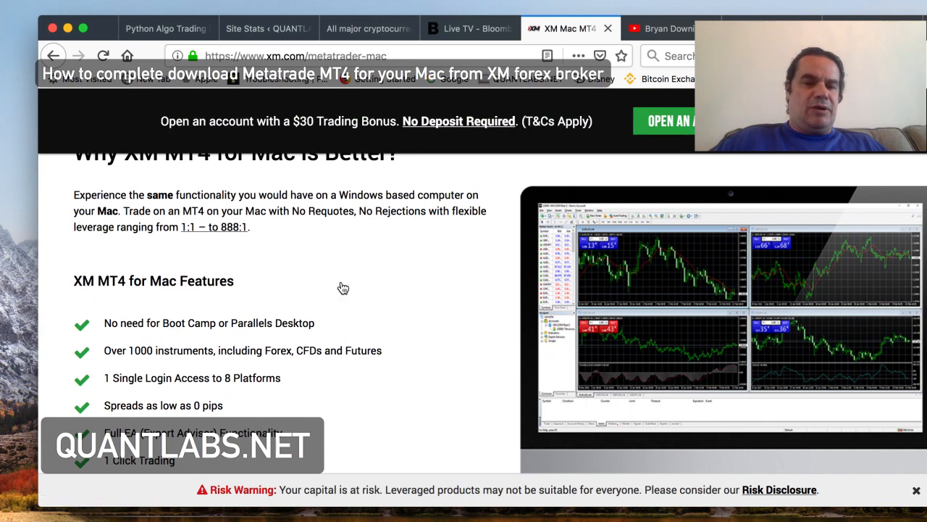
{"action": "scroll", "scroll_direction": "down", "scroll_amount": 3}
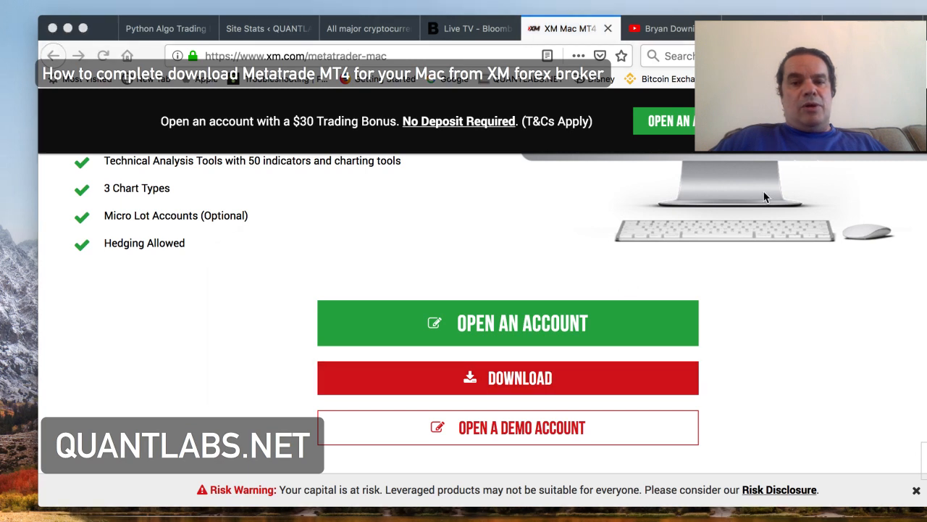
{"action": "left_click", "coordinate": [508, 376]}
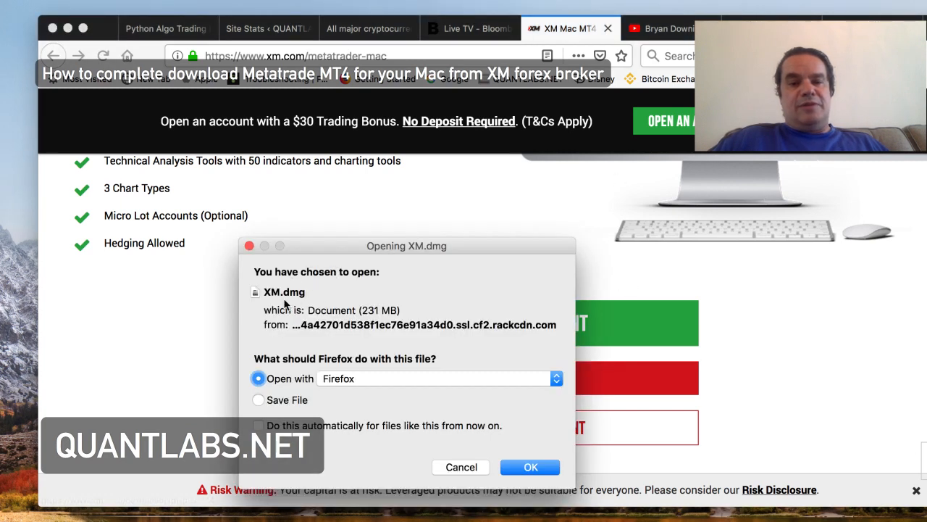
{"action": "left_click", "coordinate": [258, 399]}
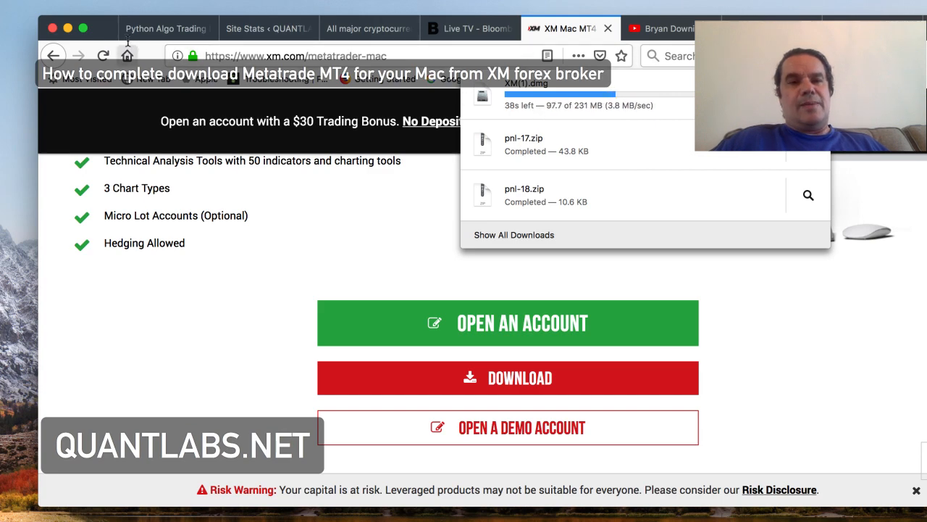
{"action": "left_click", "coordinate": [21, 9]}
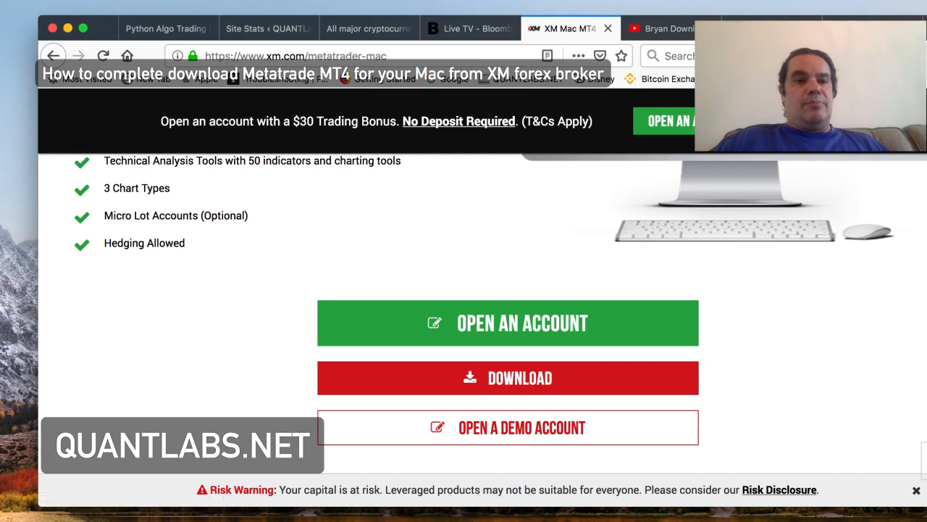
{"action": "left_click", "coordinate": [20, 8]}
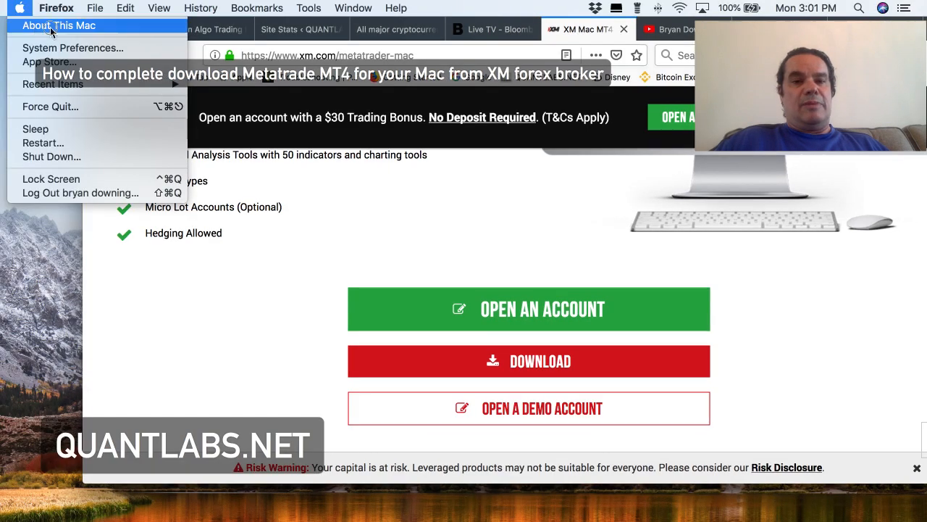
{"action": "left_click", "coordinate": [58, 26]}
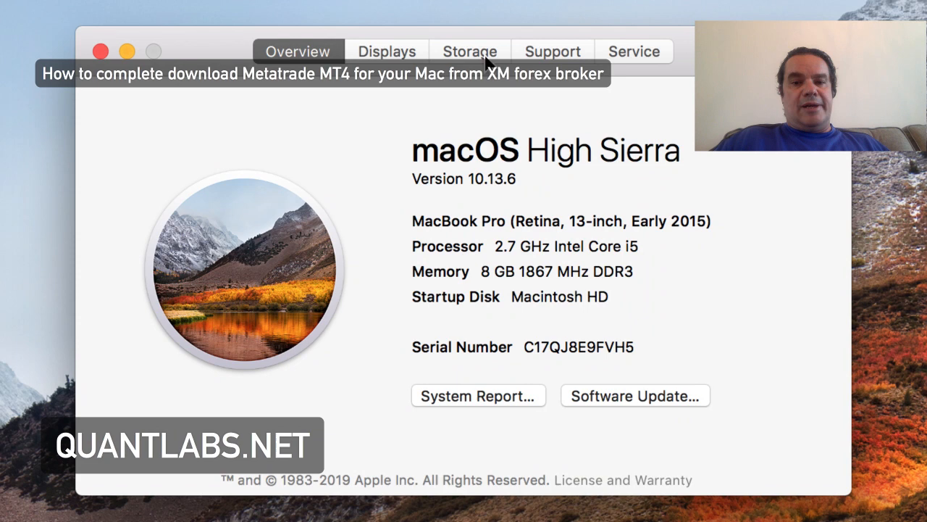
{"action": "mouse_move", "coordinate": [479, 290]}
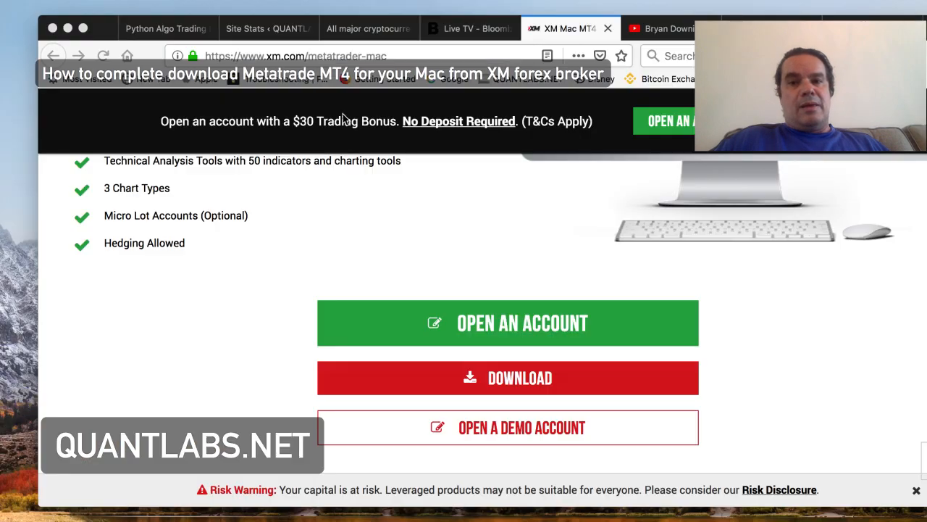
From the YouTube tab, show the finished XM(1).dmg download in its Finder folder
{"action": "left_click", "coordinate": [660, 29]}
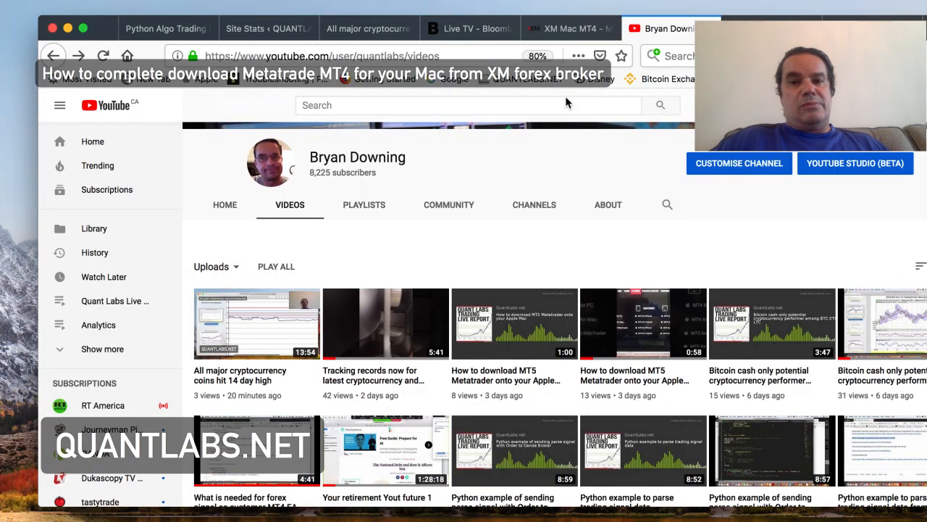
{"action": "left_click", "coordinate": [600, 55]}
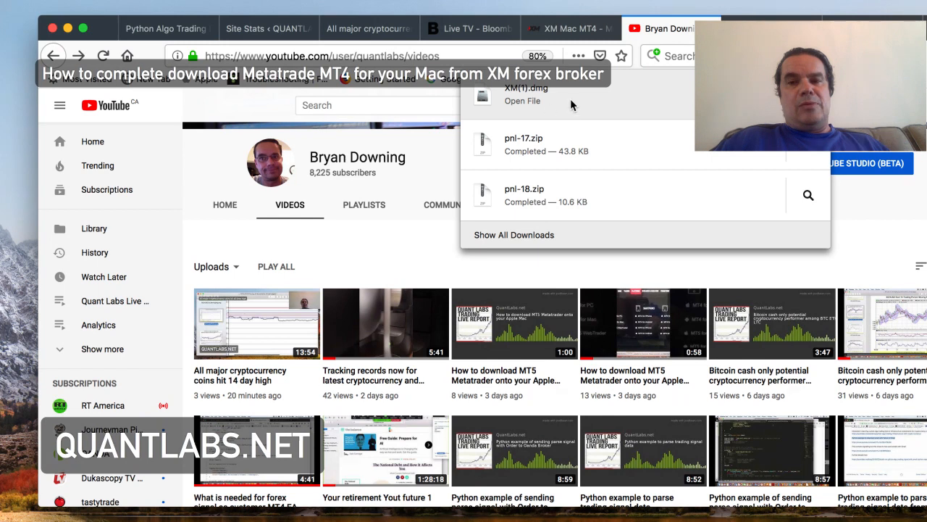
{"action": "left_click", "coordinate": [426, 273]}
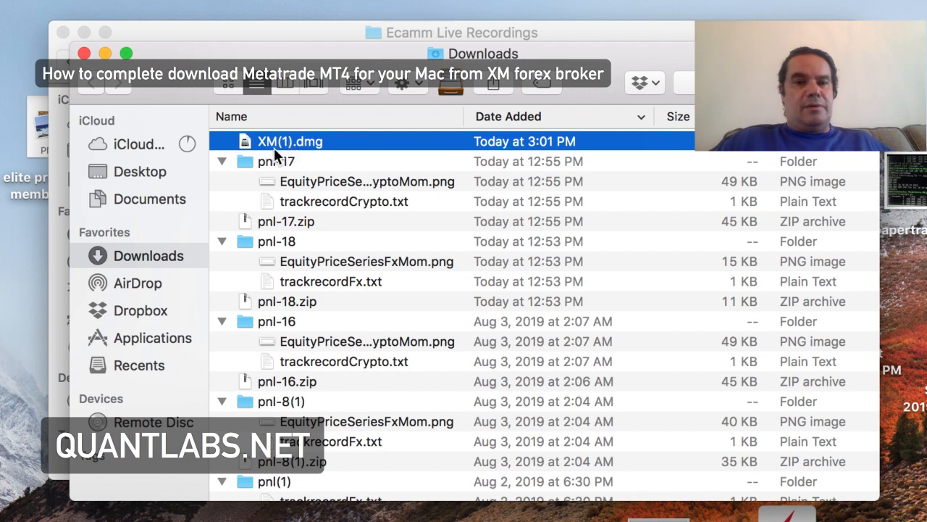
{"action": "mouse_move", "coordinate": [287, 234]}
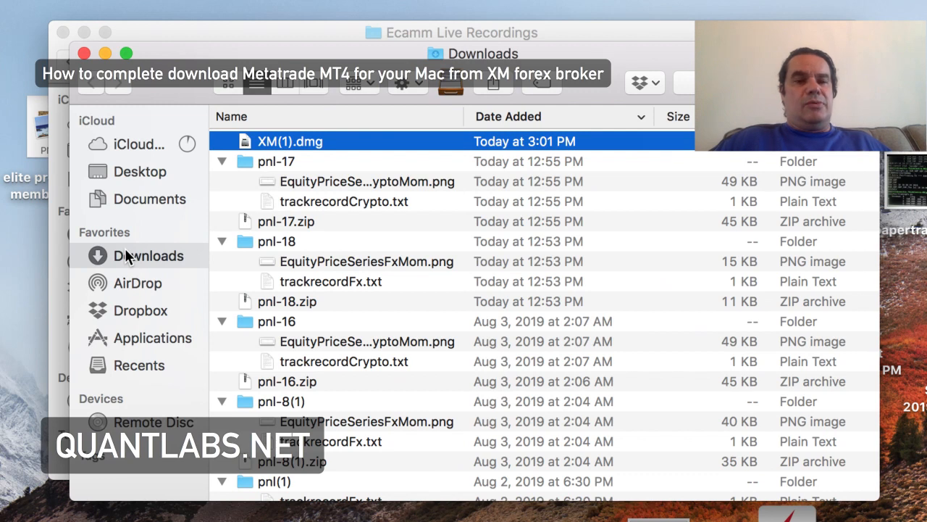
{"action": "mouse_move", "coordinate": [171, 187]}
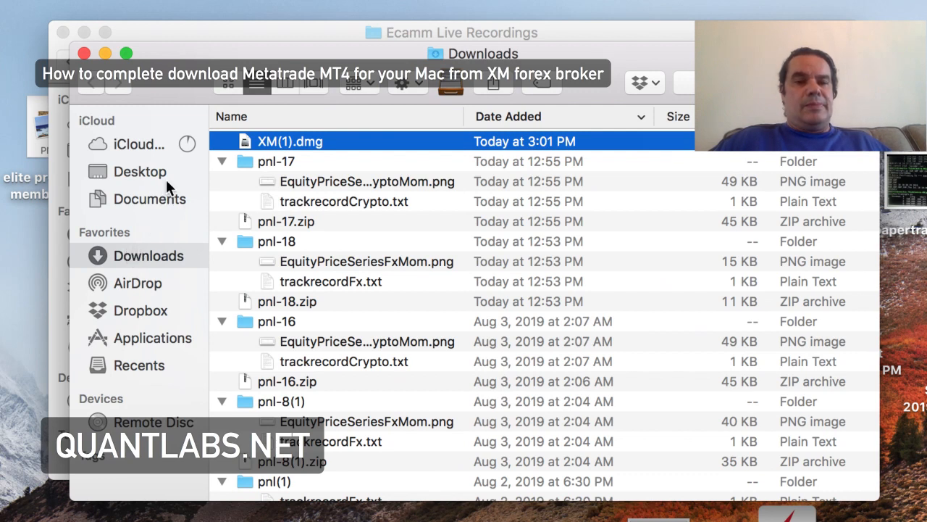
Launch the XM(1).dmg disk image from Downloads so macOS starts verifying it
{"action": "double_click", "coordinate": [290, 142]}
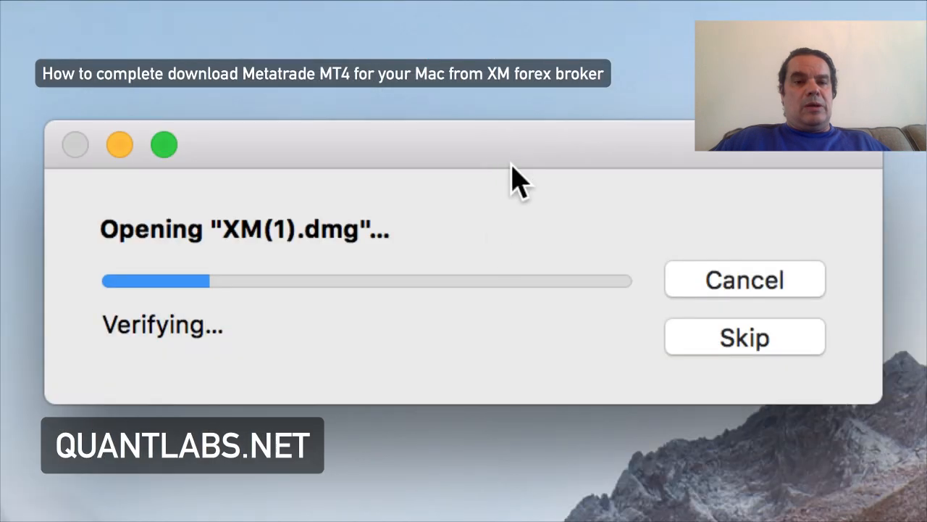
{"action": "mouse_move", "coordinate": [655, 496]}
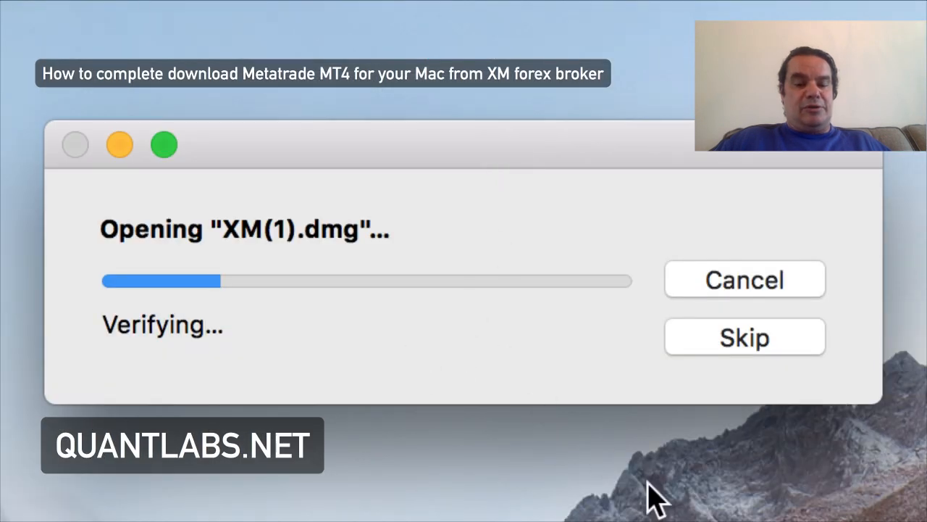
{"action": "mouse_move", "coordinate": [281, 297]}
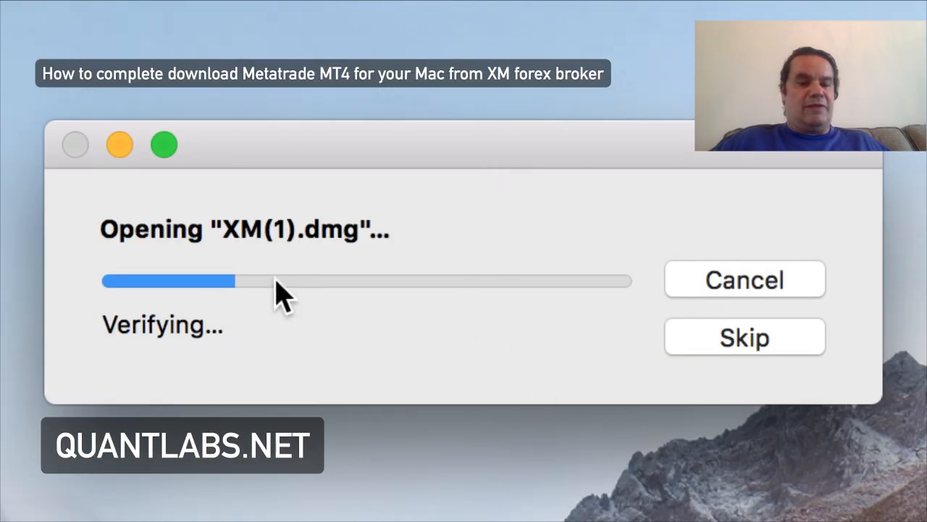
{"action": "mouse_move", "coordinate": [377, 374]}
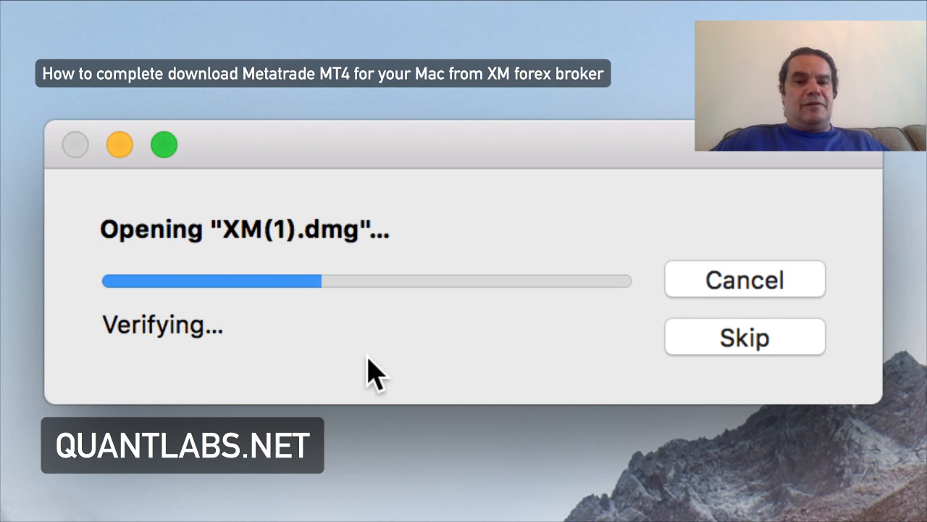
{"action": "mouse_move", "coordinate": [370, 377]}
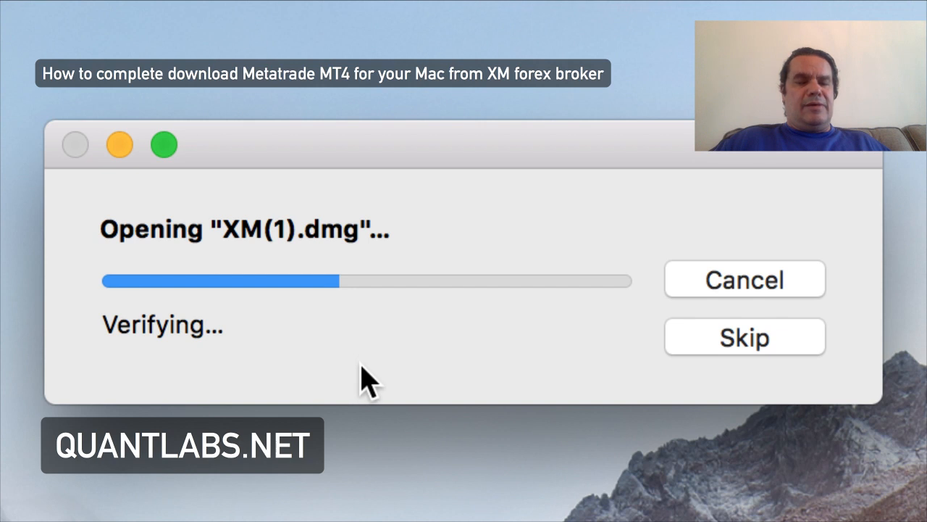
{"action": "mouse_move", "coordinate": [355, 297]}
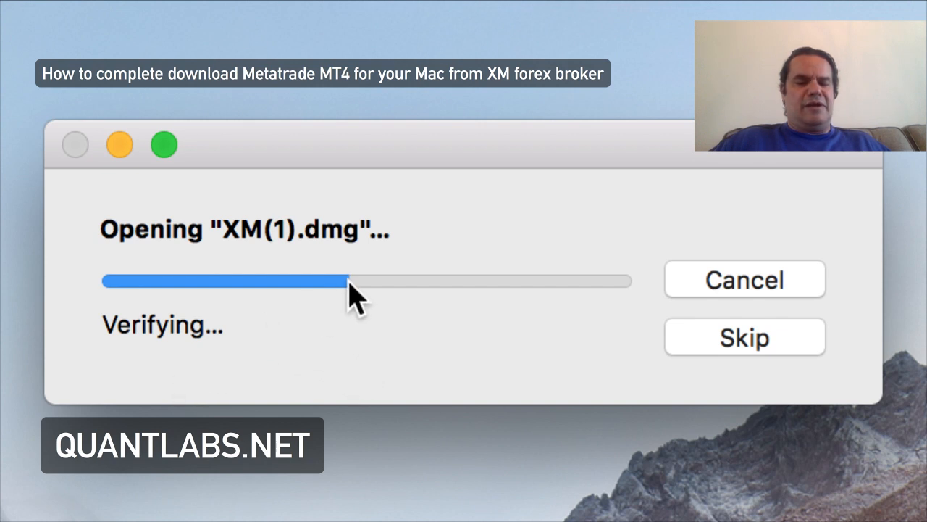
{"action": "mouse_move", "coordinate": [376, 352]}
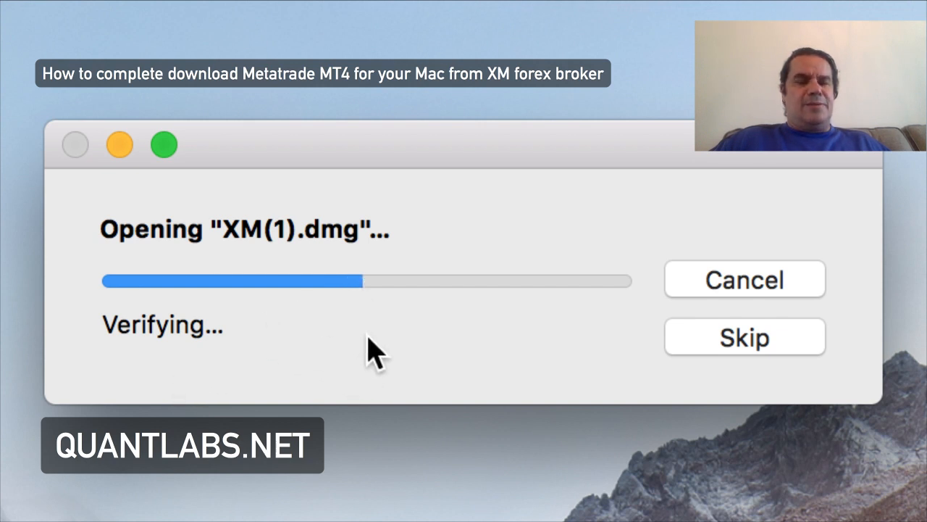
{"action": "mouse_move", "coordinate": [398, 348]}
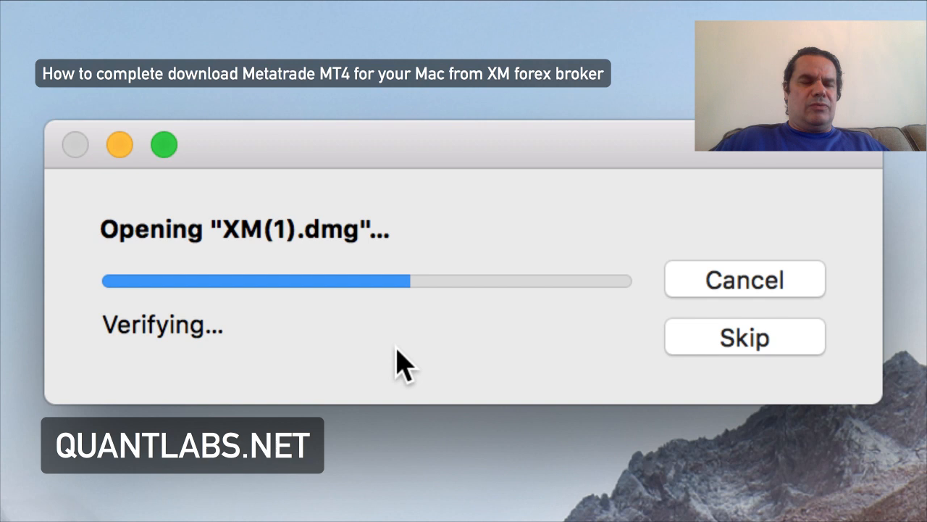
{"action": "mouse_move", "coordinate": [413, 379]}
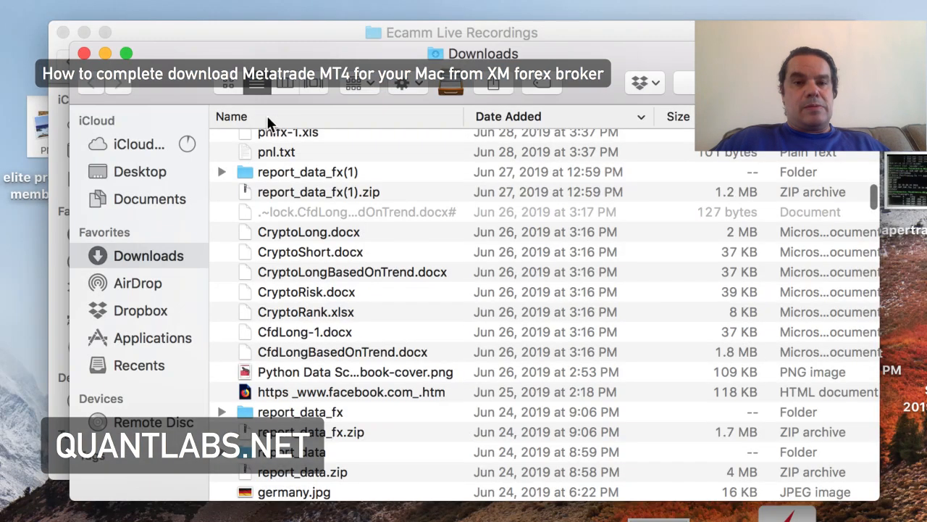
Find the earlier XM.dmg in Downloads and launch it while XM(1).dmg verifies
{"action": "scroll", "scroll_direction": "down", "scroll_amount": 3}
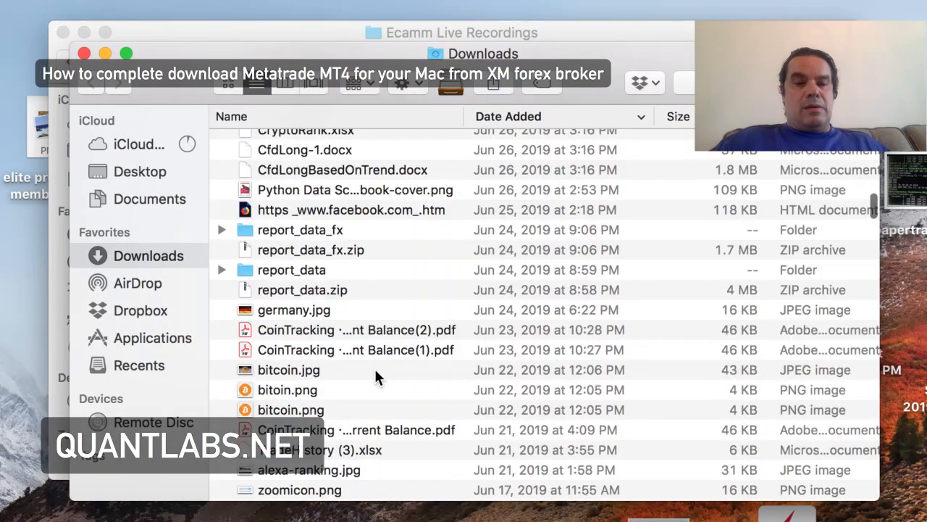
{"action": "scroll", "scroll_direction": "up", "scroll_amount": 3}
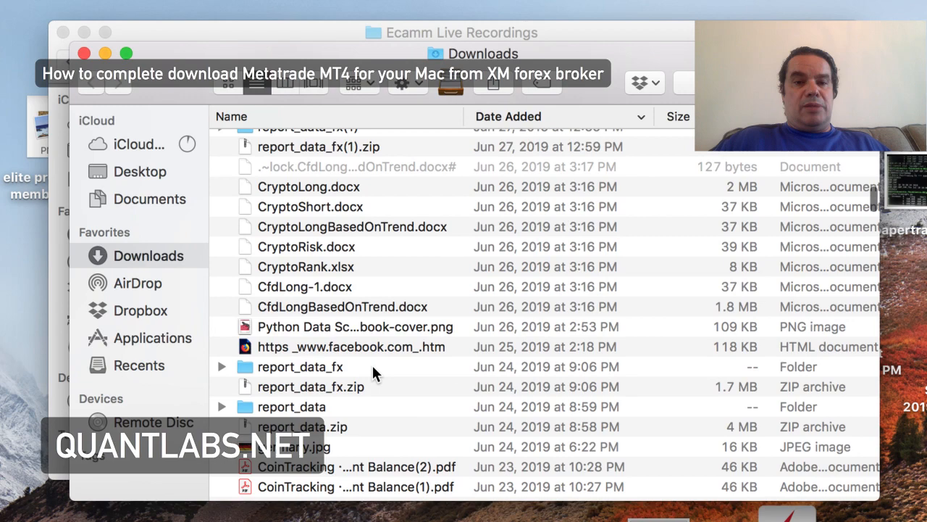
{"action": "scroll", "scroll_direction": "up", "scroll_amount": 3}
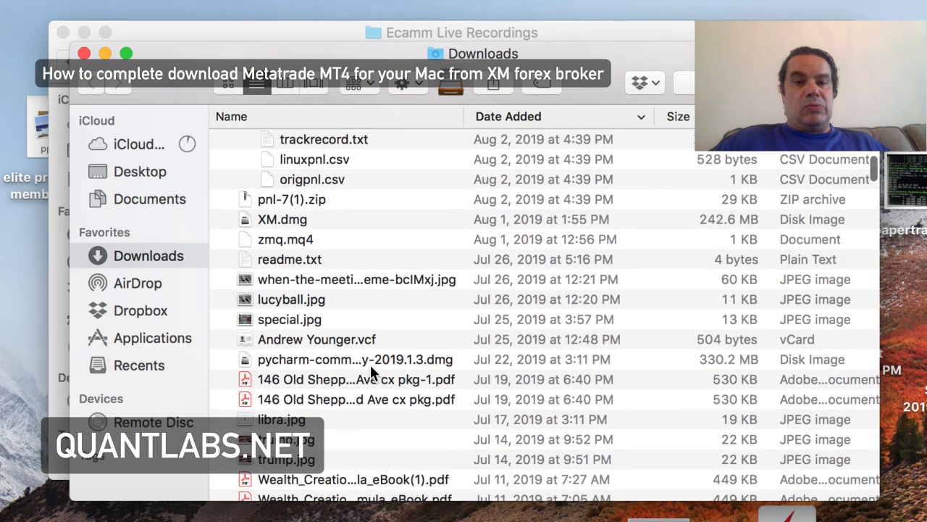
{"action": "double_click", "coordinate": [282, 218]}
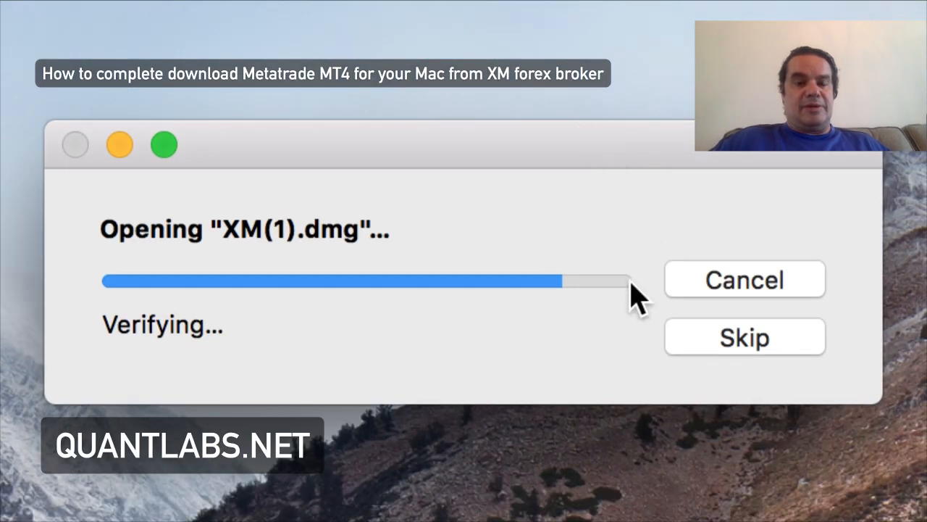
{"action": "mouse_move", "coordinate": [826, 14]}
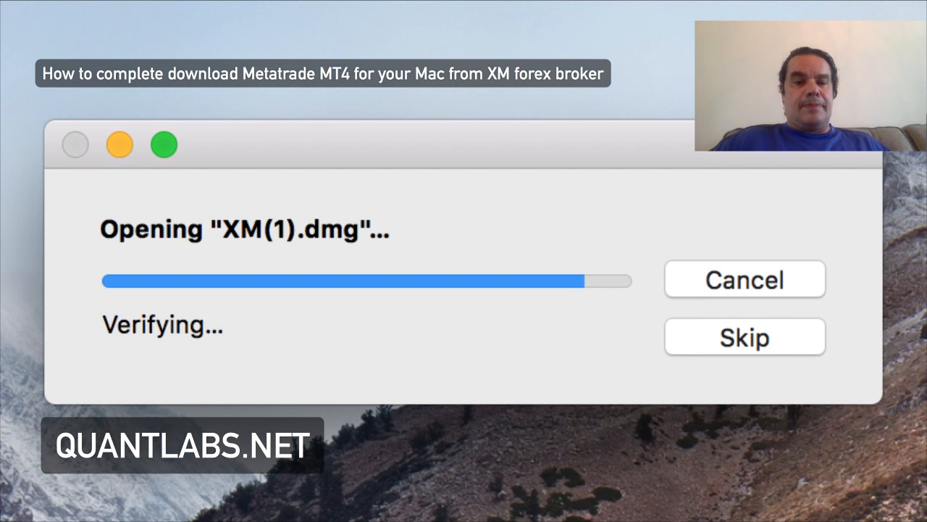
{"action": "mouse_move", "coordinate": [609, 326]}
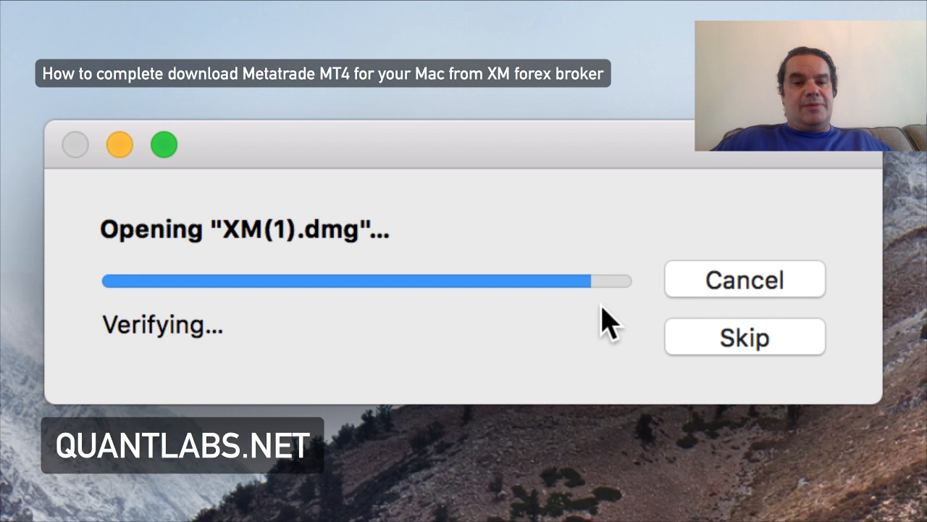
{"action": "mouse_move", "coordinate": [843, 217]}
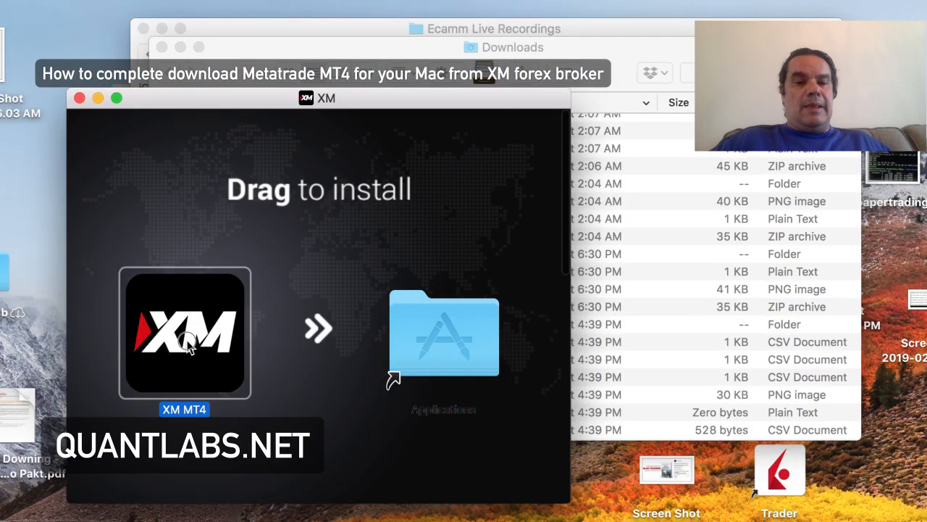
Drag the XM MT4 icon onto the Applications folder alias to install it
{"action": "left_click_drag", "start_coordinate": [185, 333], "coordinate": [423, 231]}
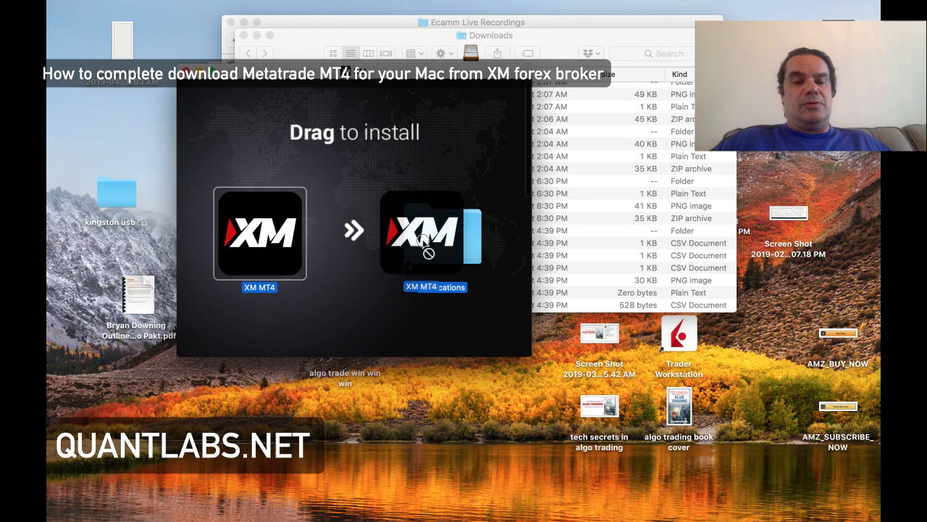
{"action": "left_click_drag", "start_coordinate": [259, 234], "coordinate": [435, 235]}
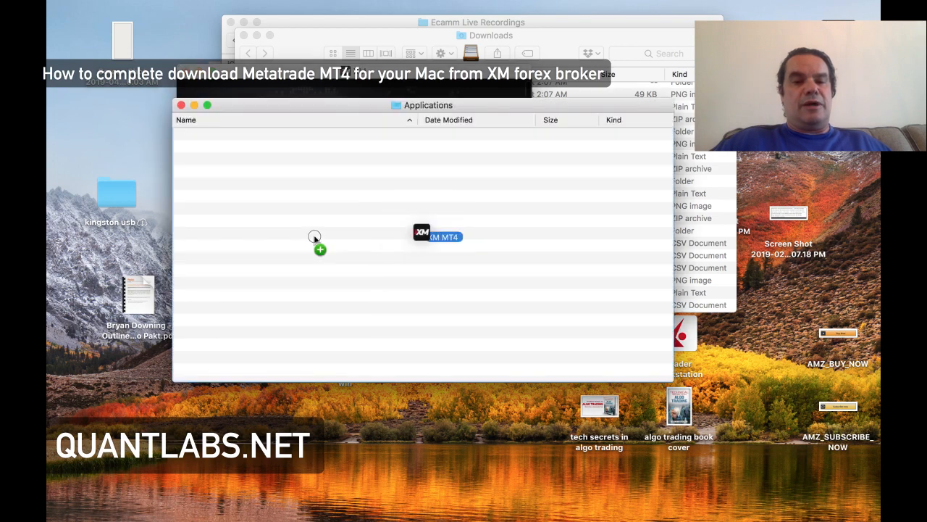
{"action": "left_click_drag", "start_coordinate": [434, 235], "coordinate": [290, 230]}
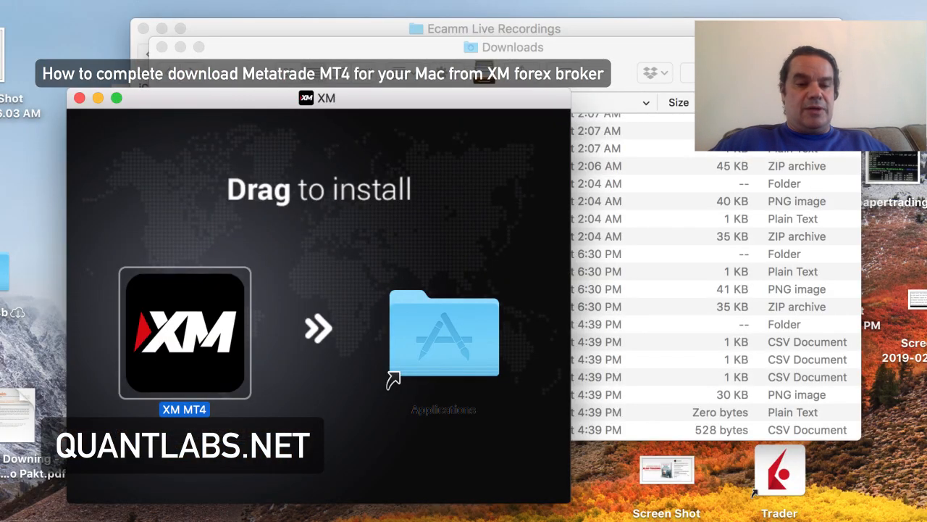
{"action": "mouse_move", "coordinate": [858, 235]}
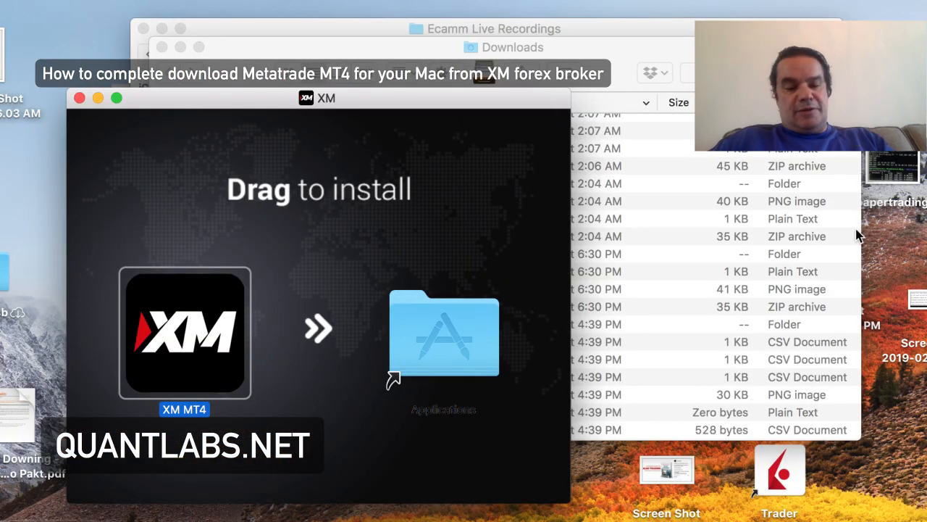
{"action": "mouse_move", "coordinate": [500, 133]}
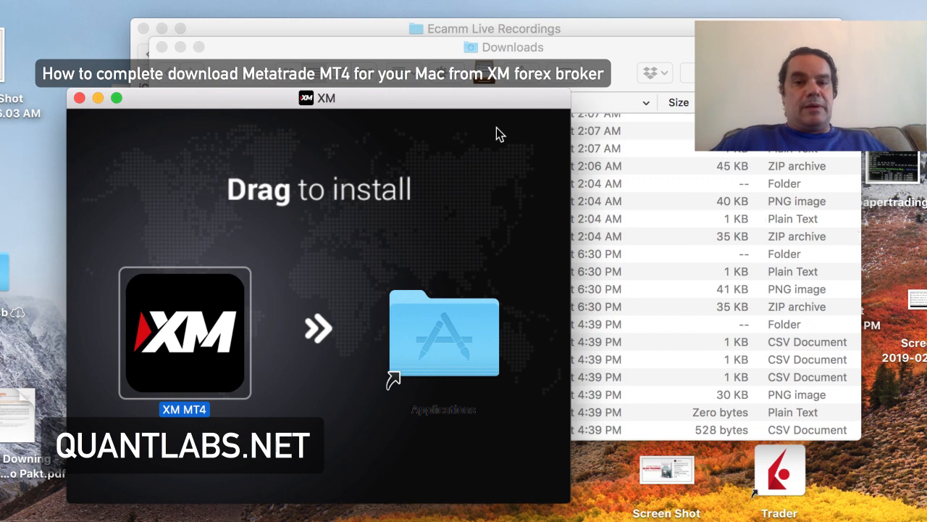
{"action": "mouse_move", "coordinate": [826, 466]}
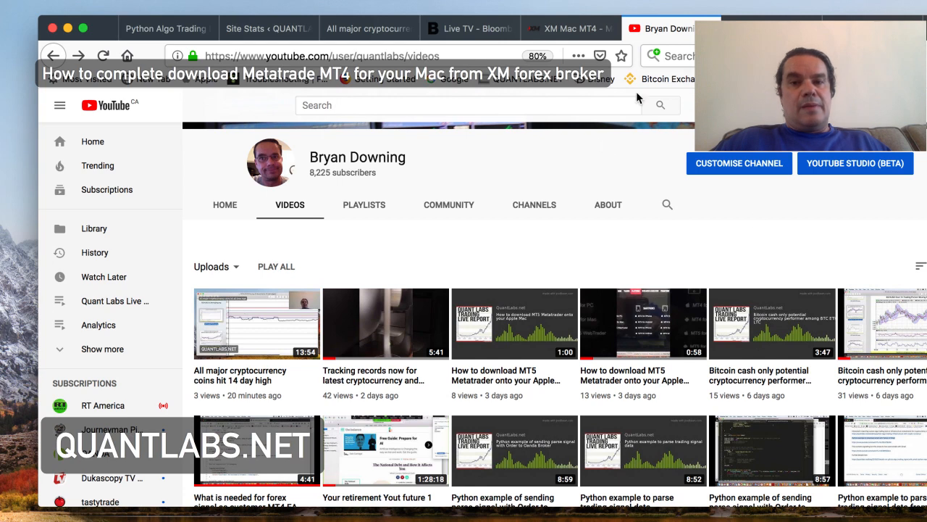
Return to the XM Mac MT4 page and choose Open a Demo Account
{"action": "left_click", "coordinate": [568, 29]}
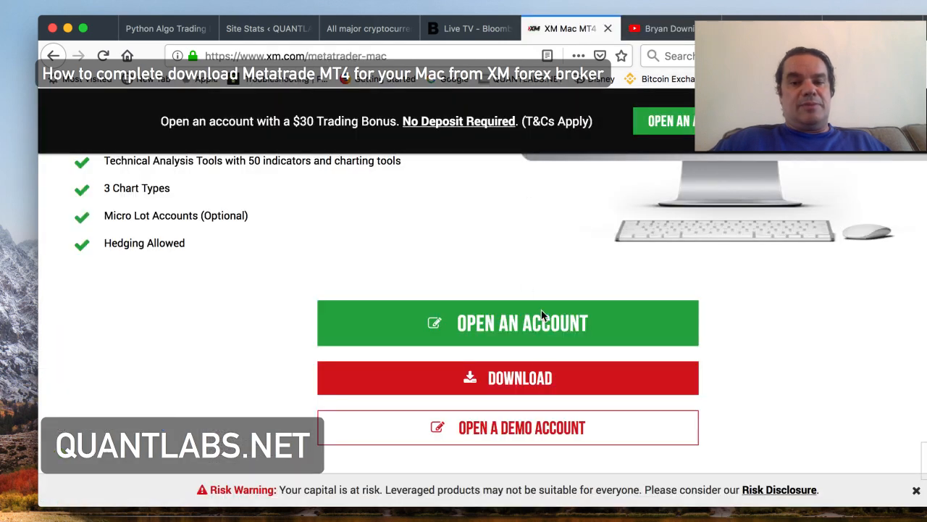
{"action": "mouse_move", "coordinate": [507, 426]}
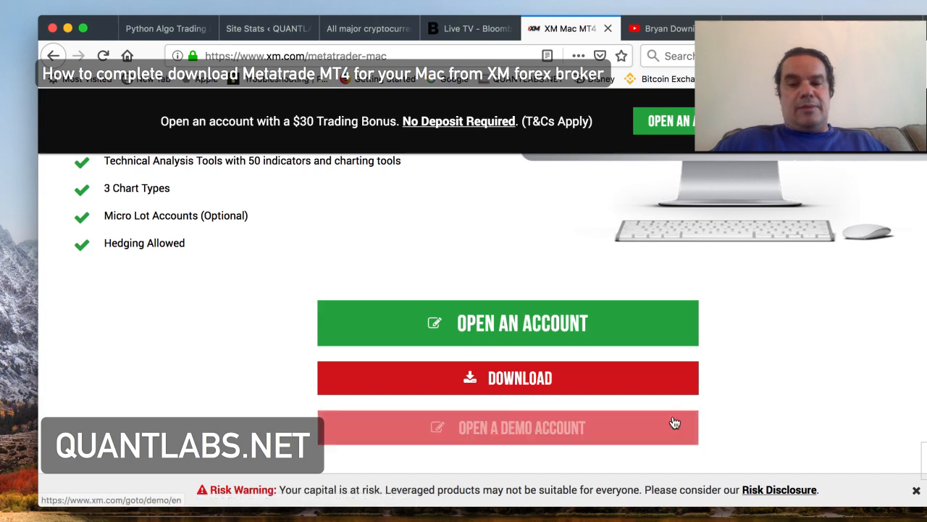
{"action": "left_click", "coordinate": [507, 376]}
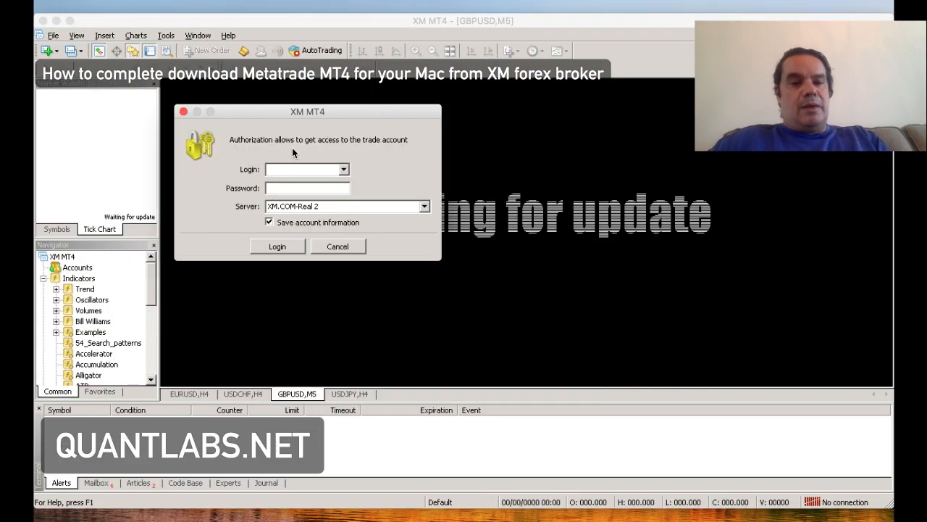
Cancel the XM MT4 login authorization dialog without signing in
{"action": "left_click", "coordinate": [336, 246]}
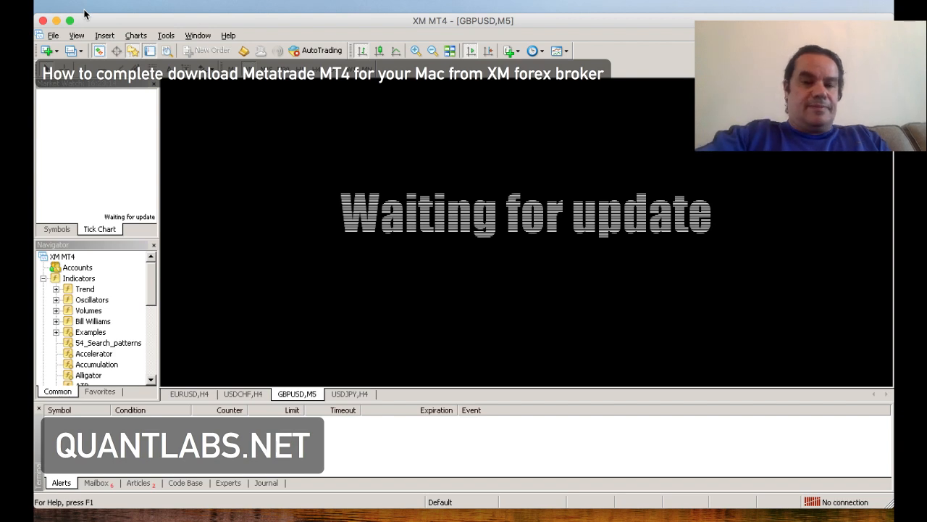
{"action": "mouse_move", "coordinate": [722, 406]}
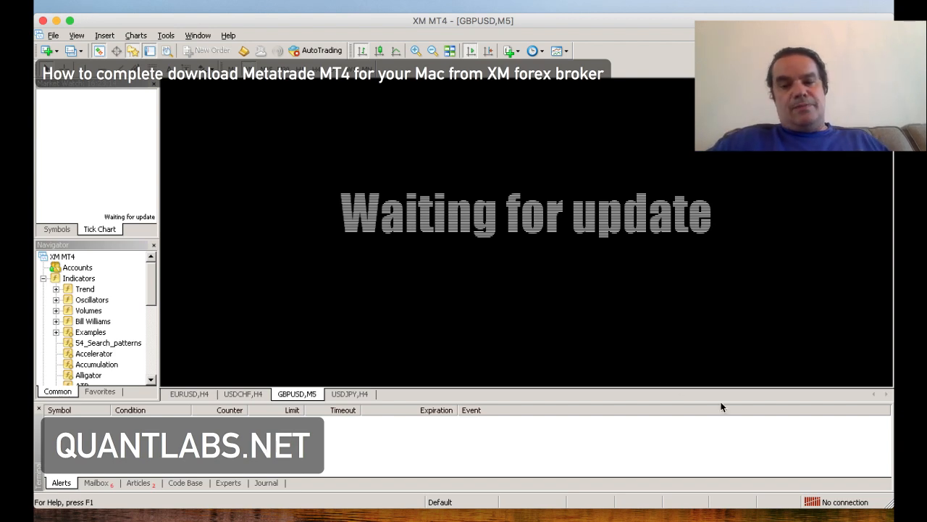
{"action": "mouse_move", "coordinate": [629, 3]}
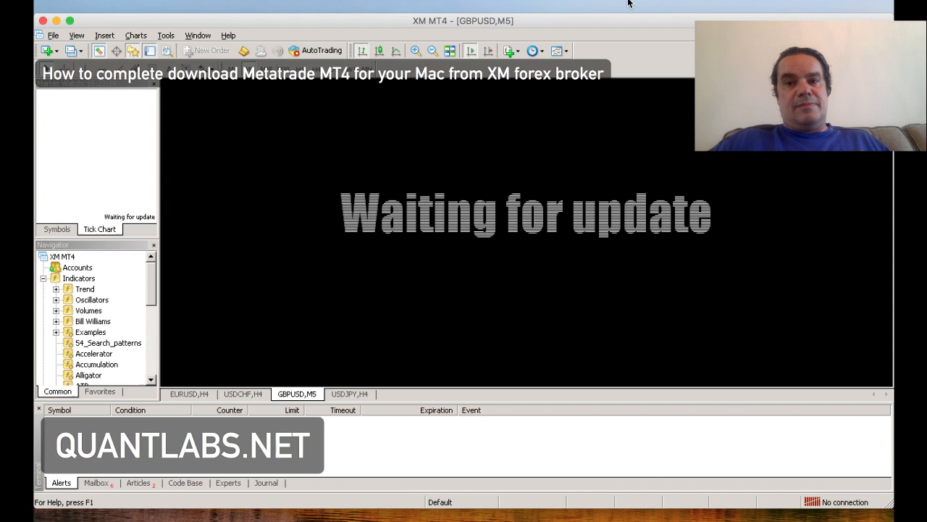